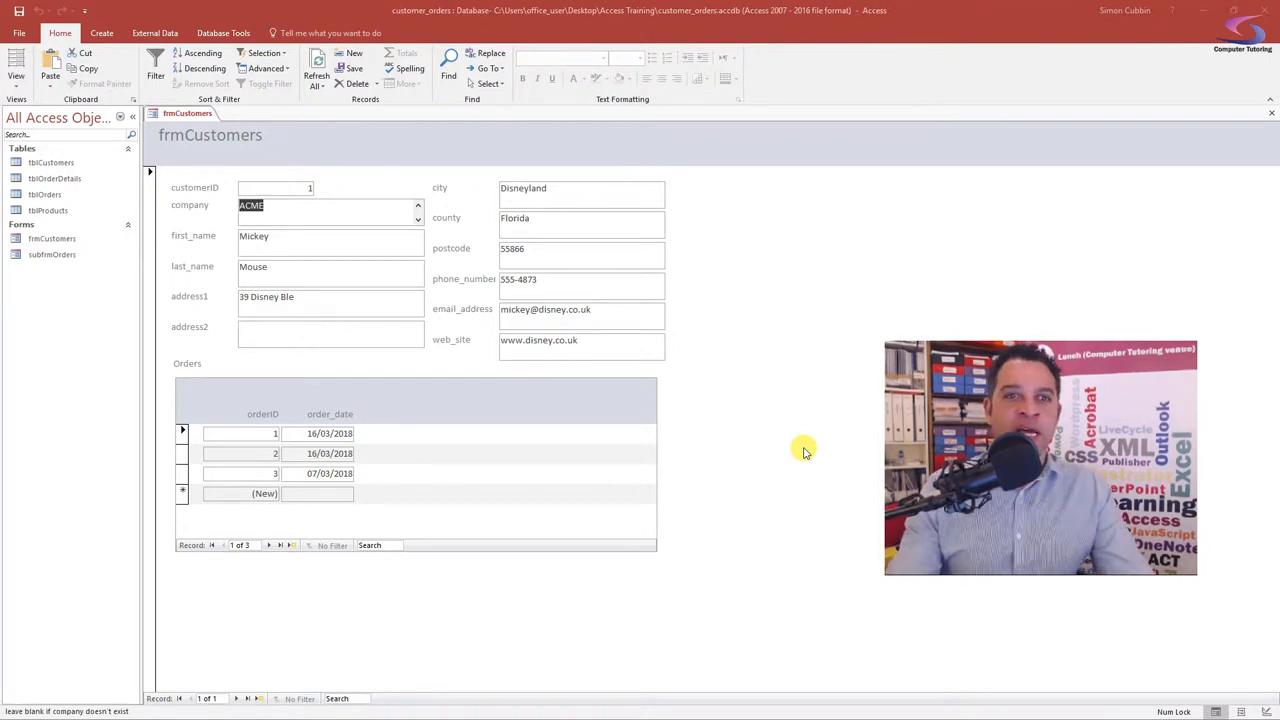
mouse_move(845, 347)
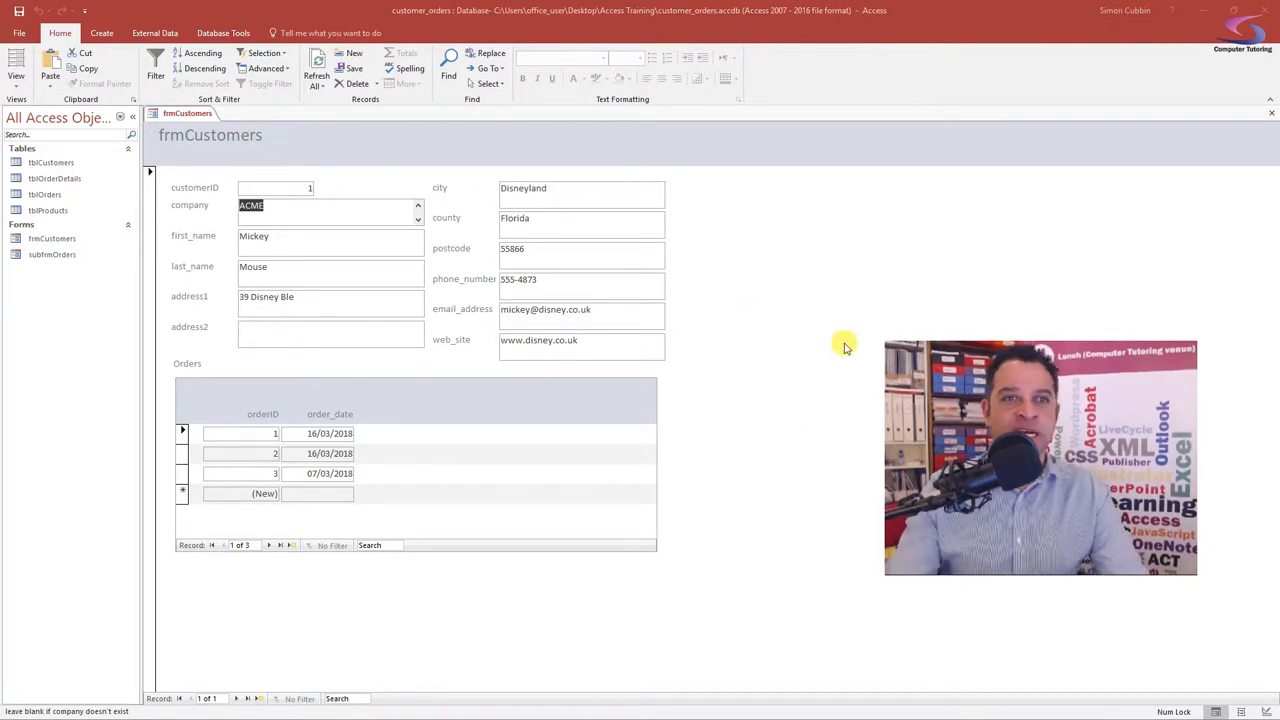
mouse_move(422, 445)
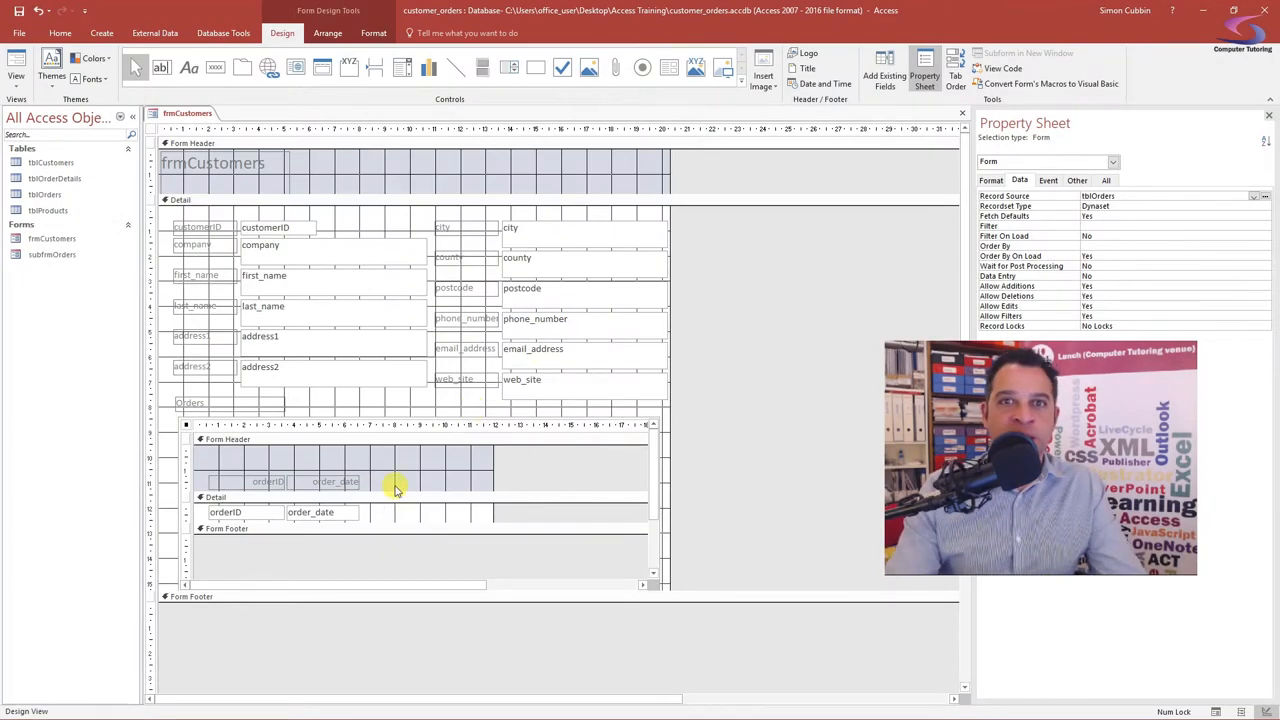
mouse_move(222, 147)
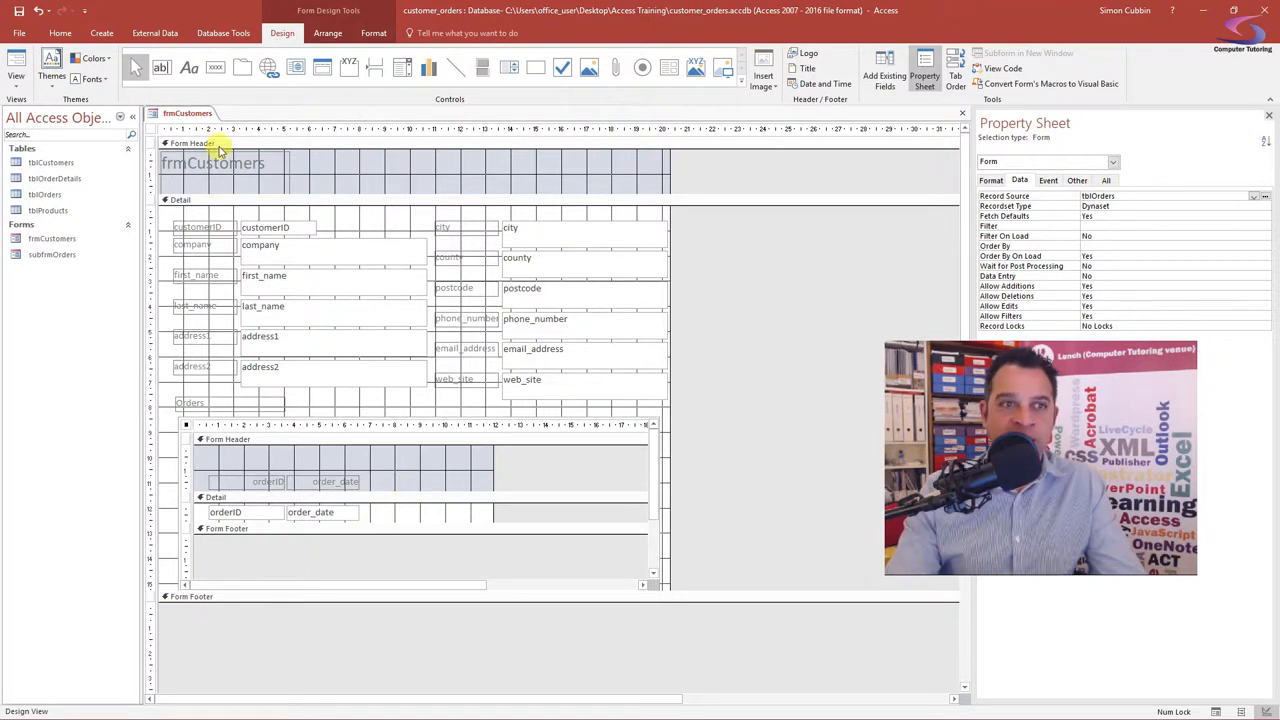
- Select the main frmCustomers form itself to inspect its properties
right_click(180, 112)
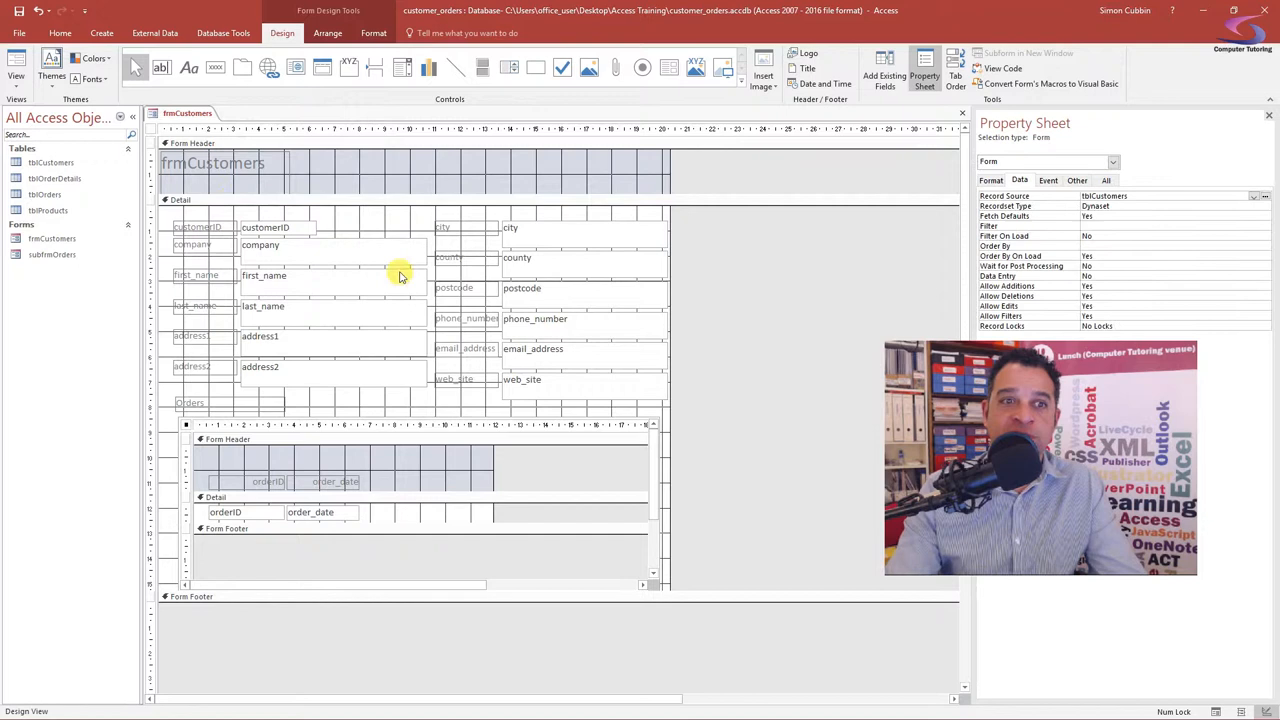
mouse_move(430, 550)
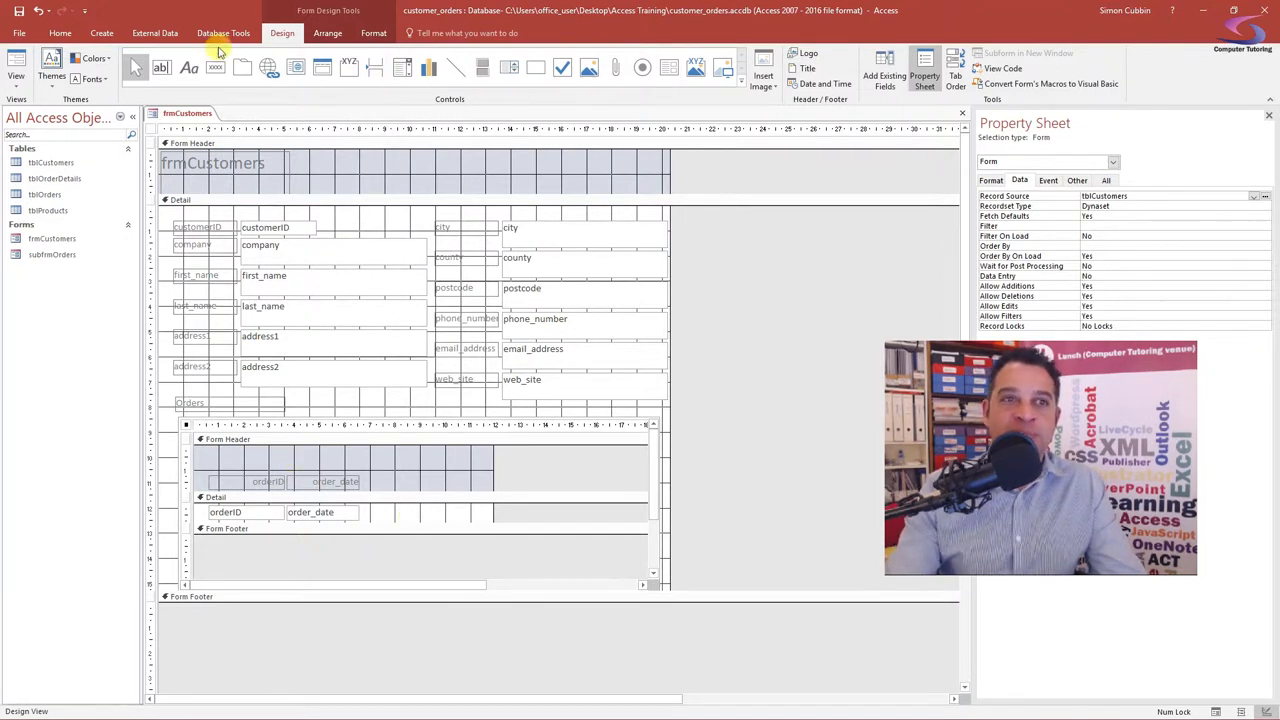
mouse_move(829, 50)
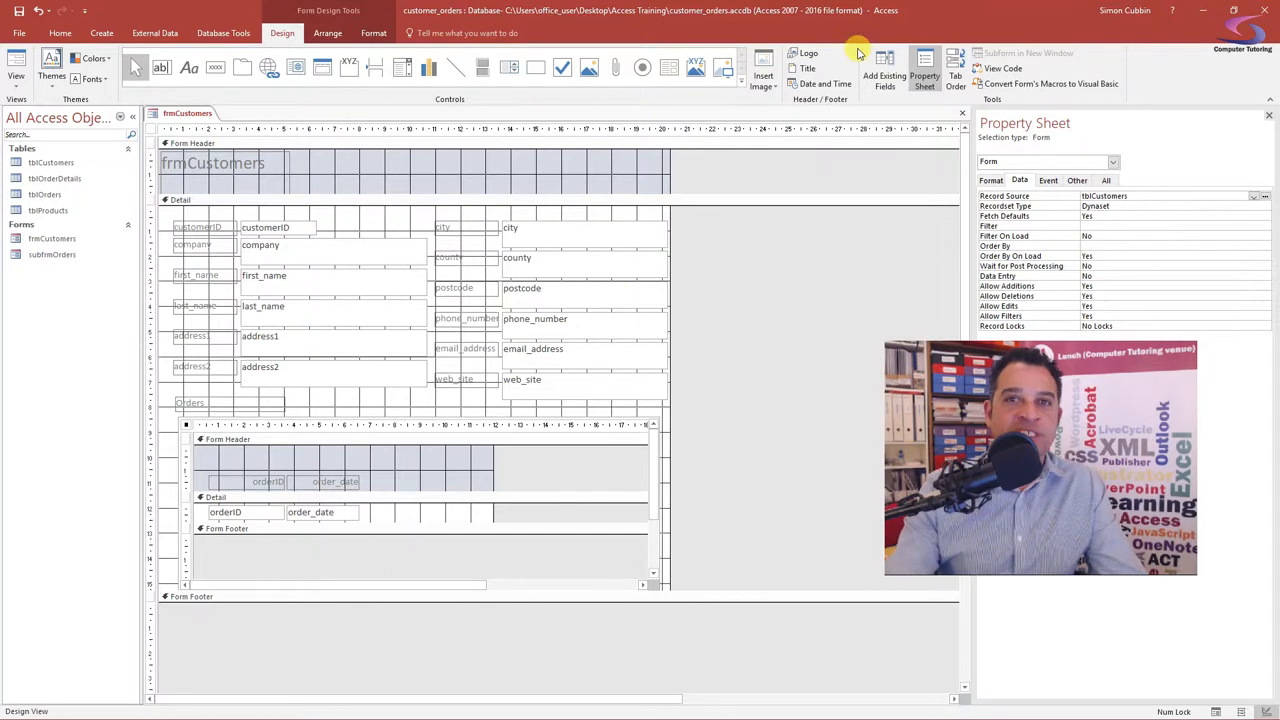
mouse_move(715, 103)
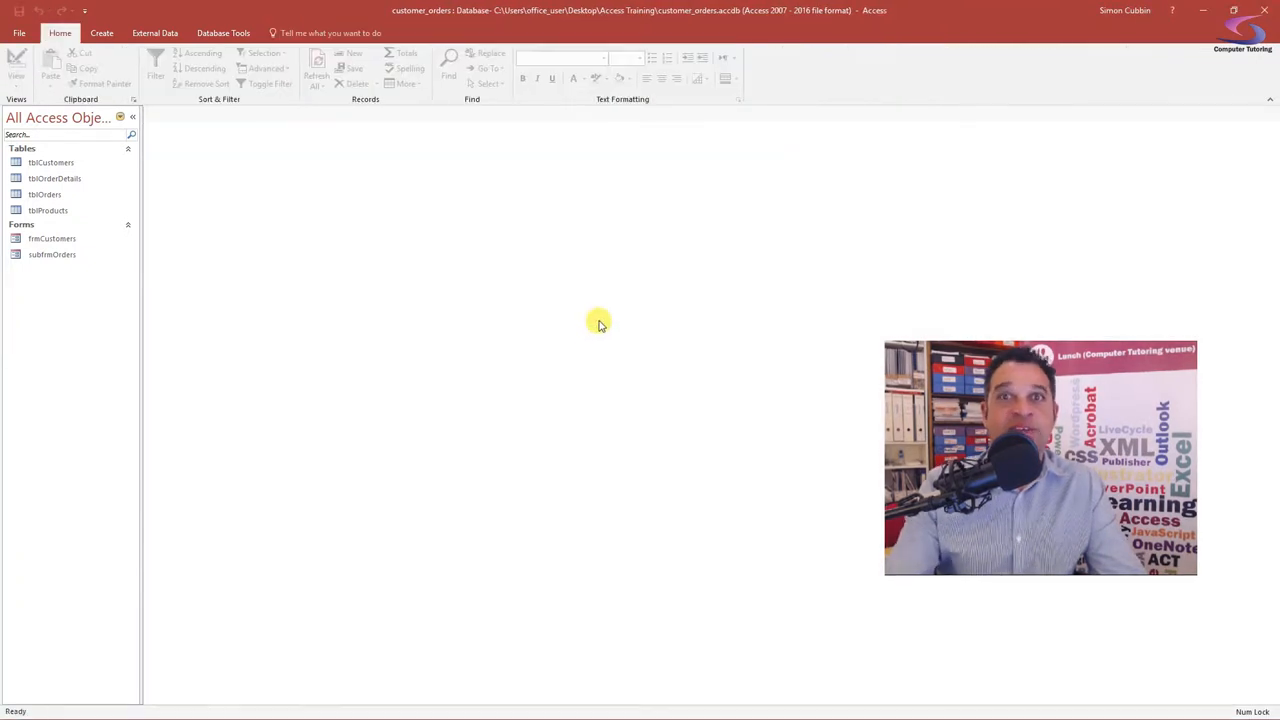
- Open subfrmOrders from the Navigation Pane
right_click(52, 254)
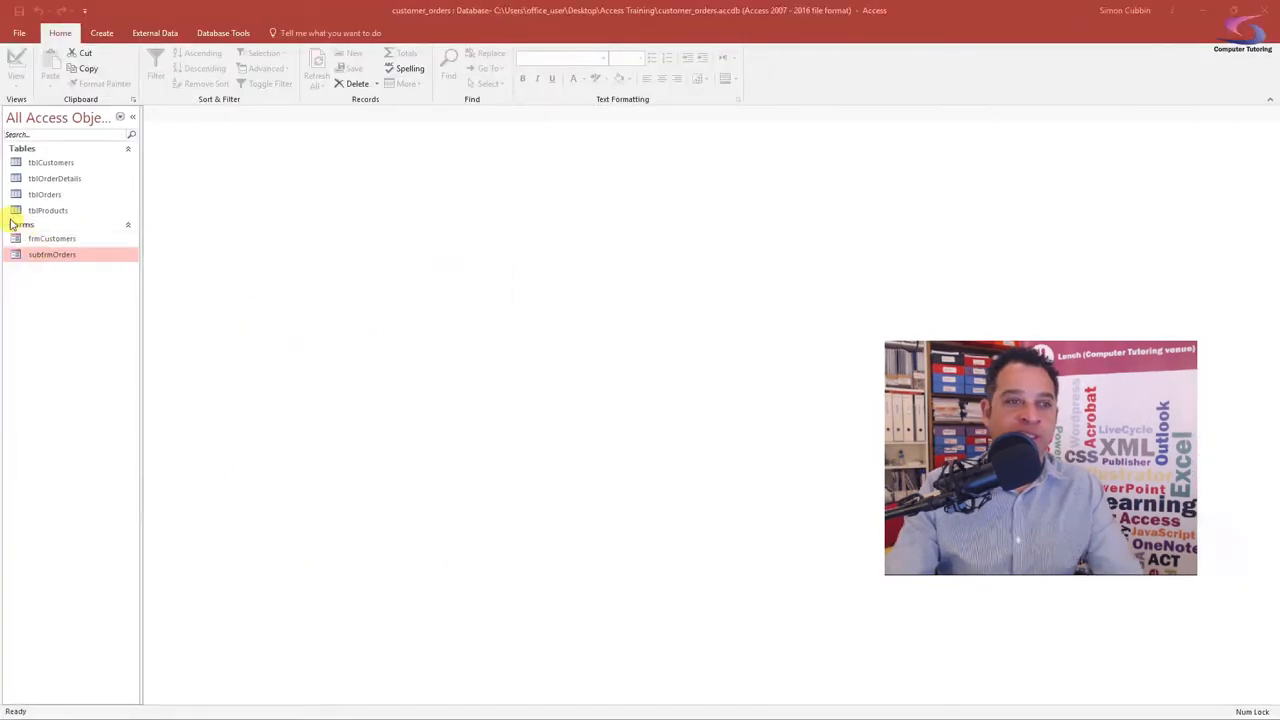
double_click(46, 254)
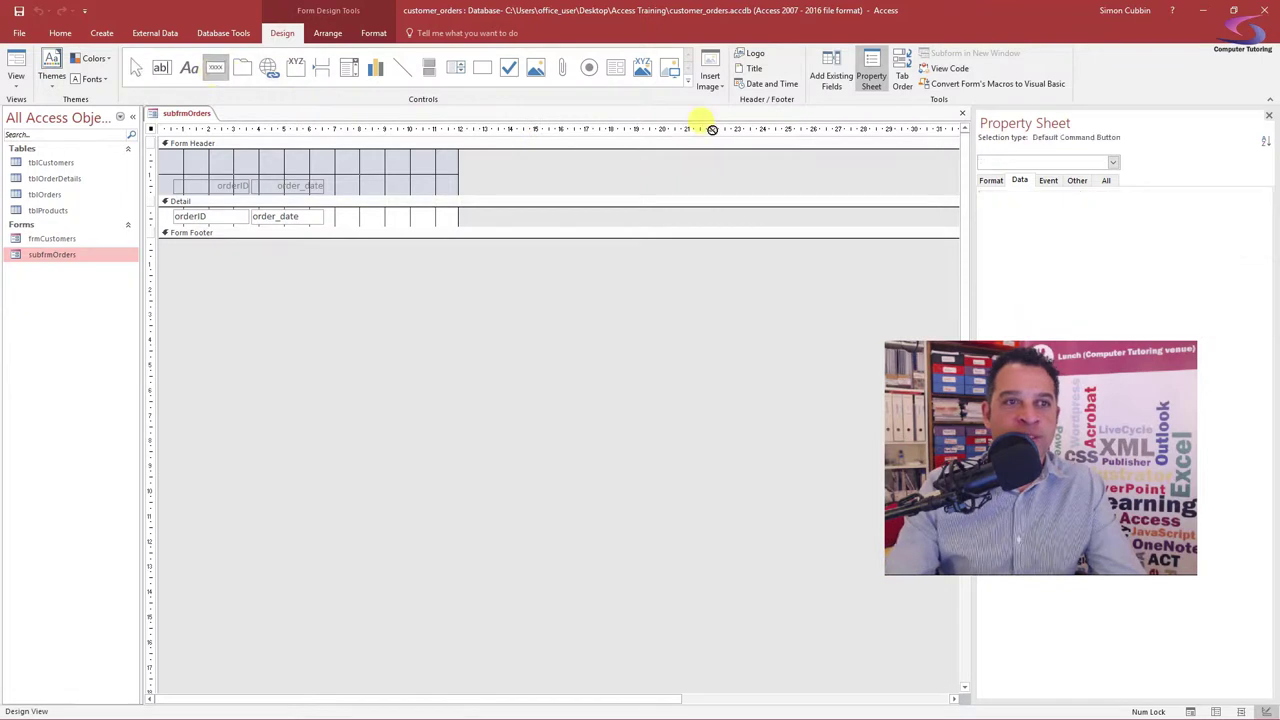
click(688, 80)
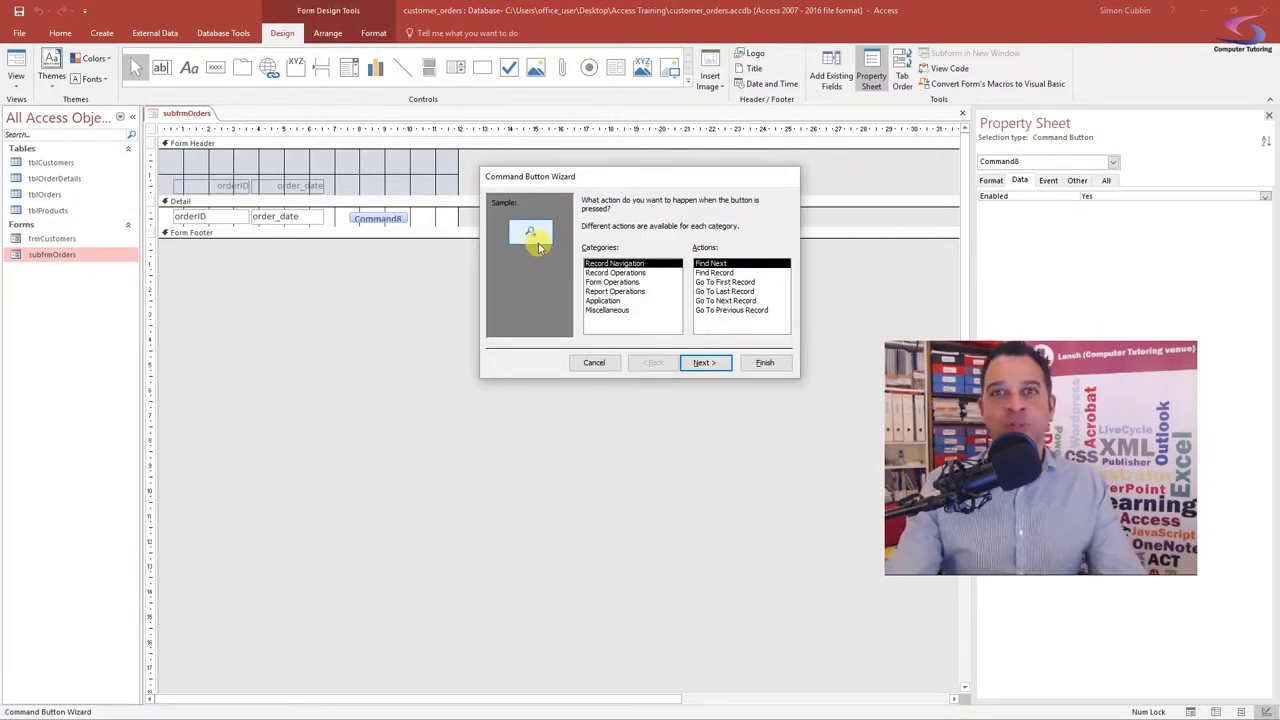
mouse_move(617, 240)
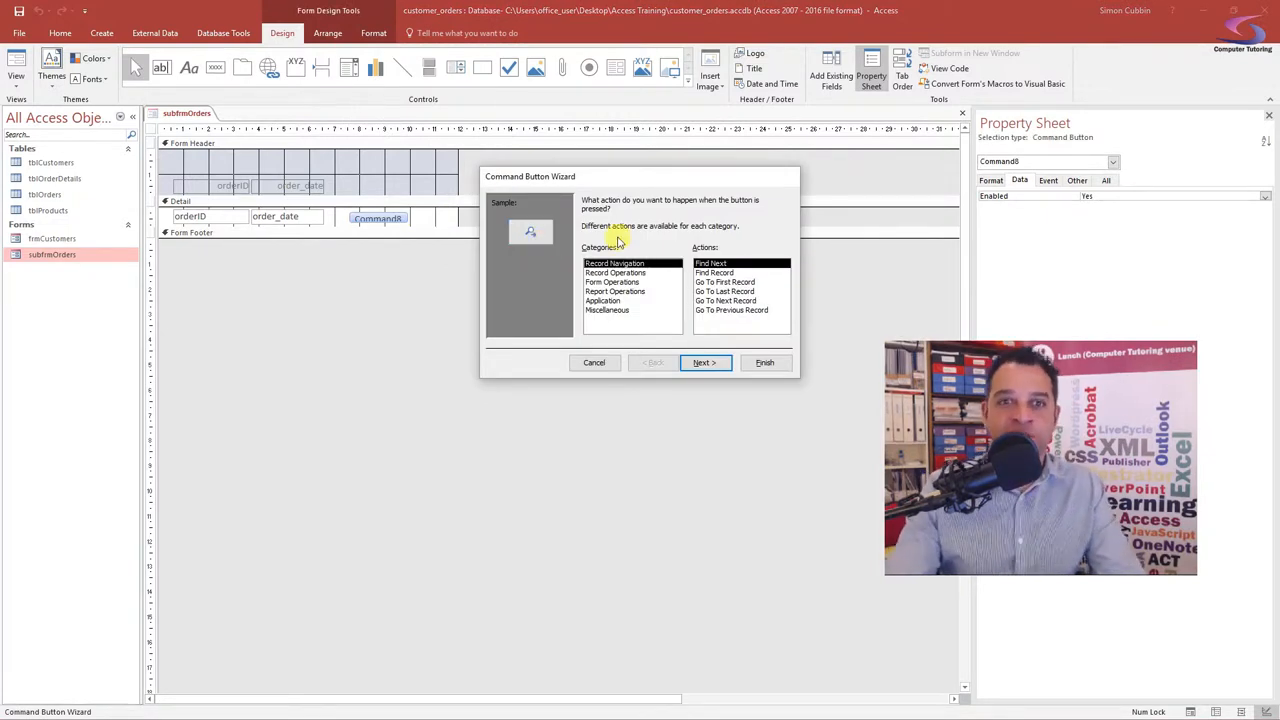
click(613, 281)
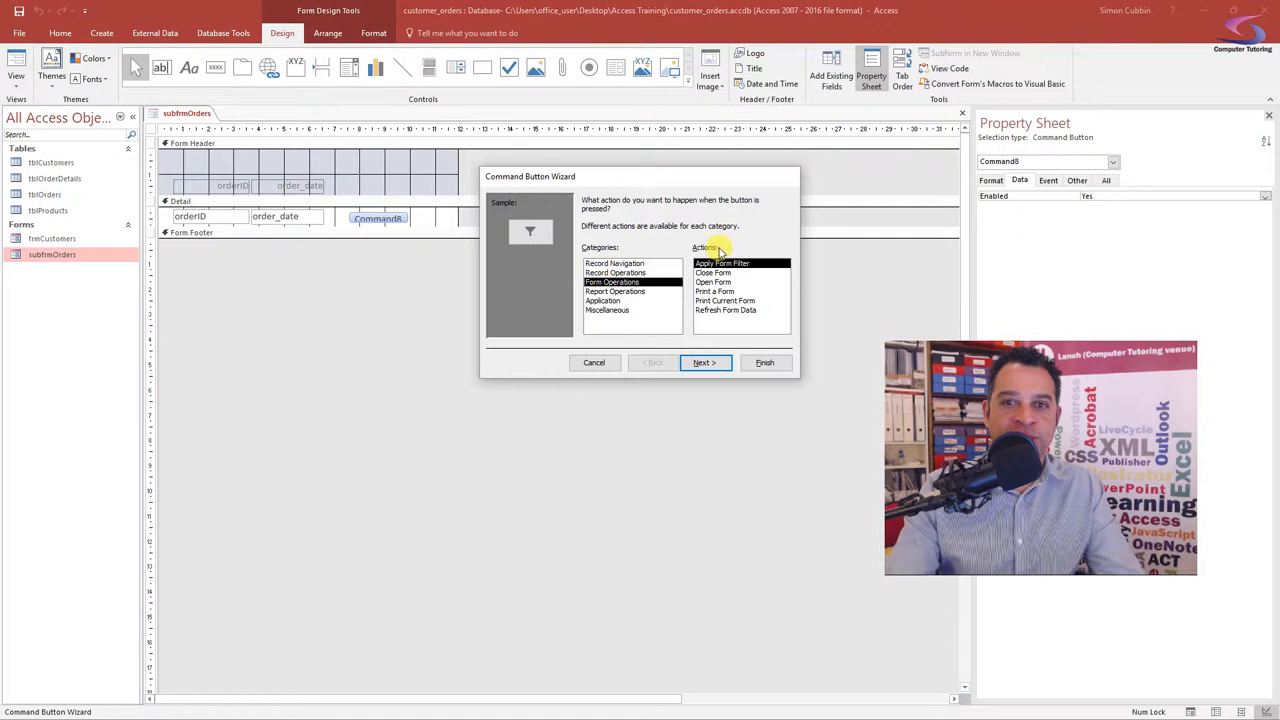
click(713, 281)
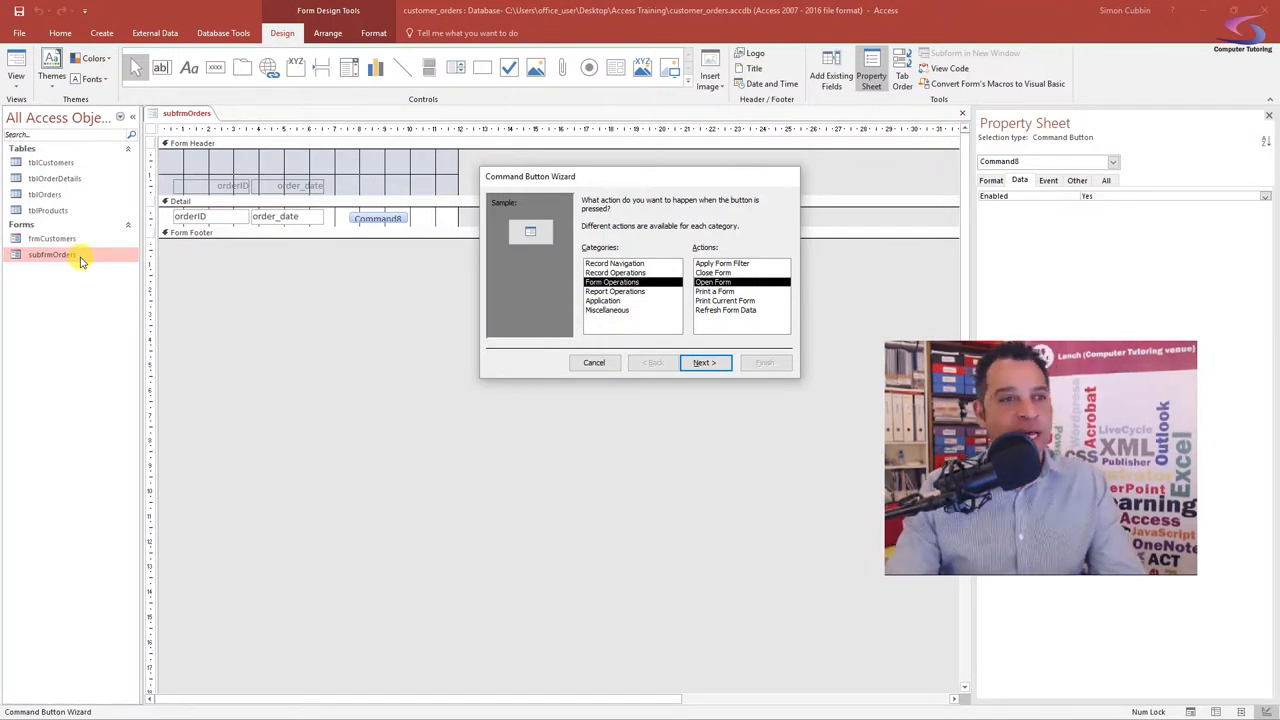
click(594, 362)
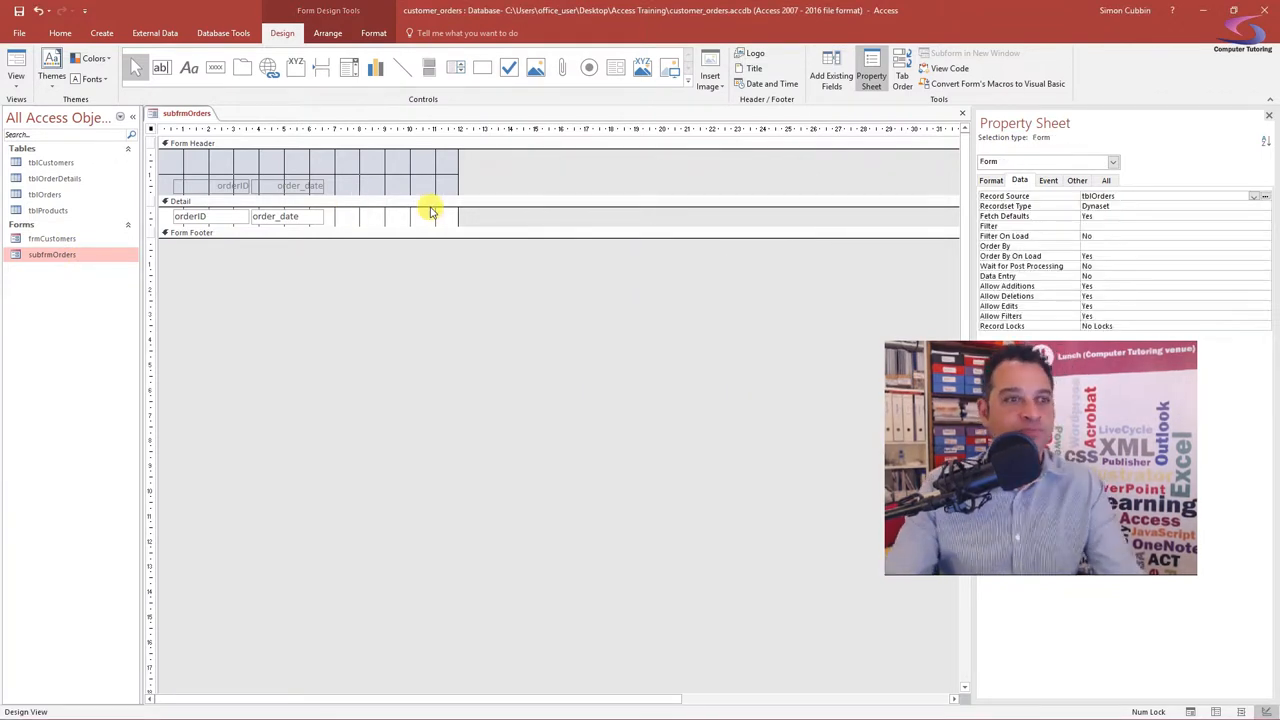
click(99, 33)
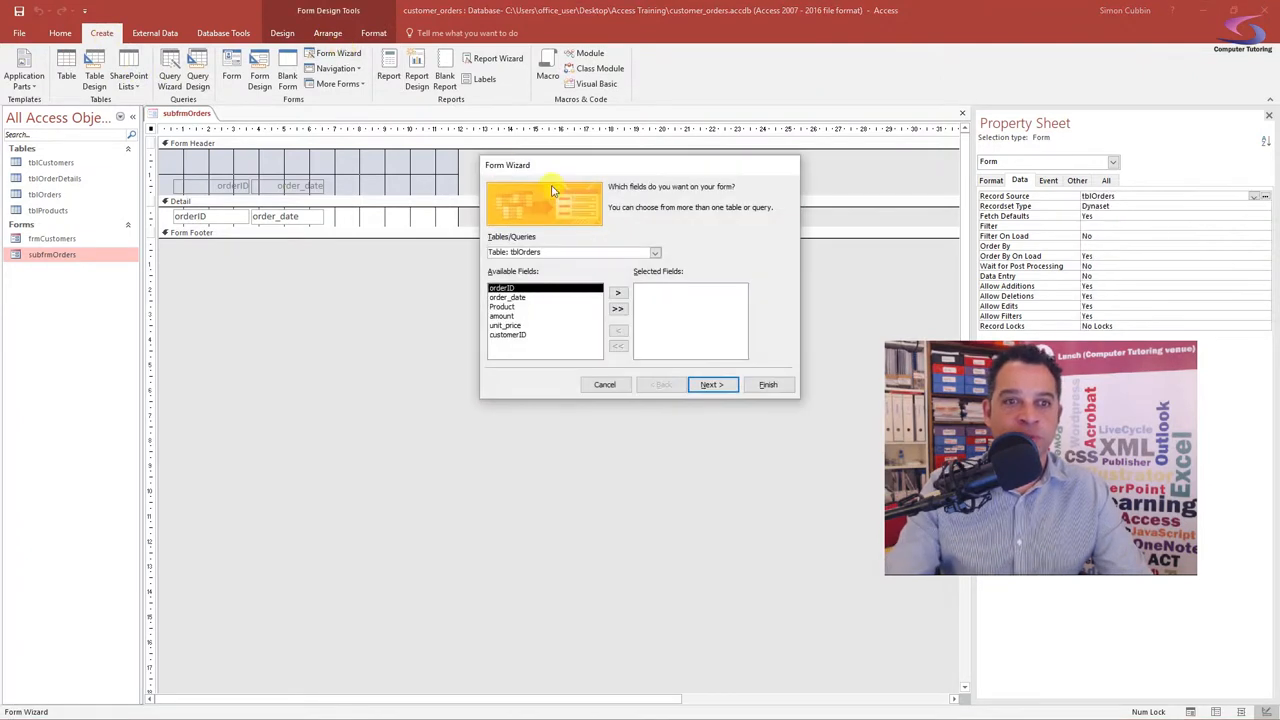
- Choose Table: tblOrderDetails as the Form Wizard's record source
click(653, 251)
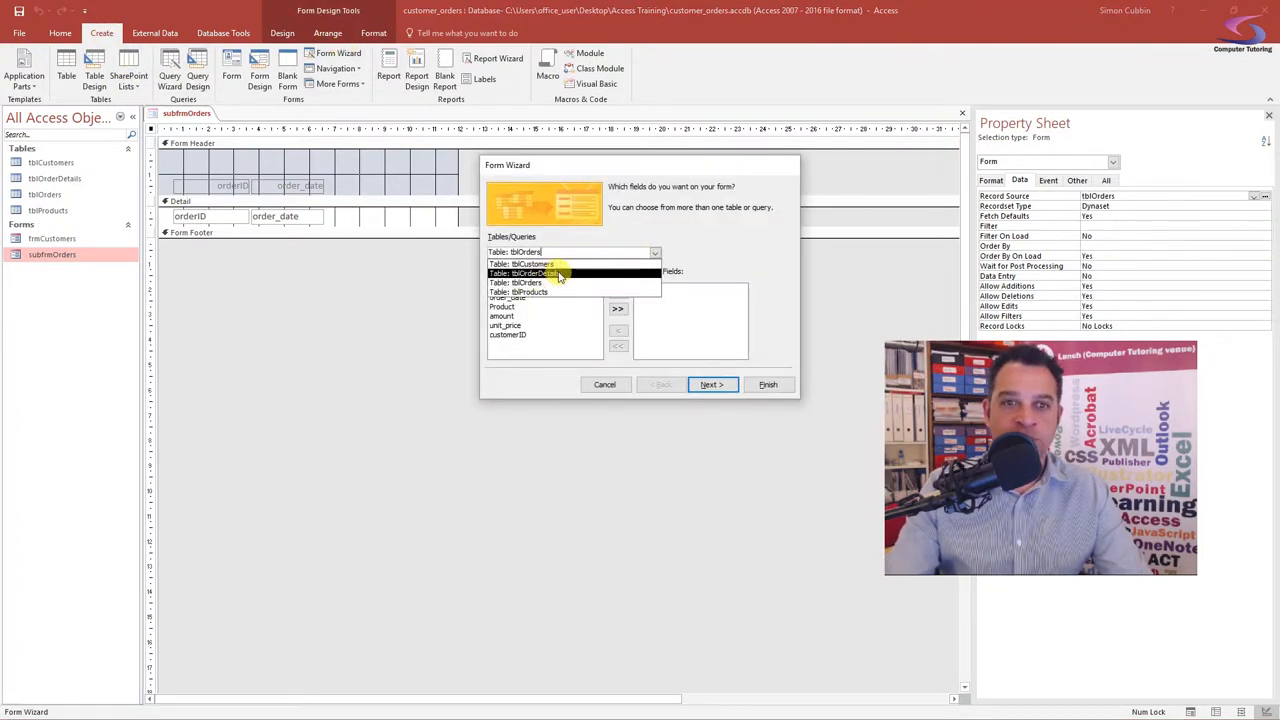
click(605, 384)
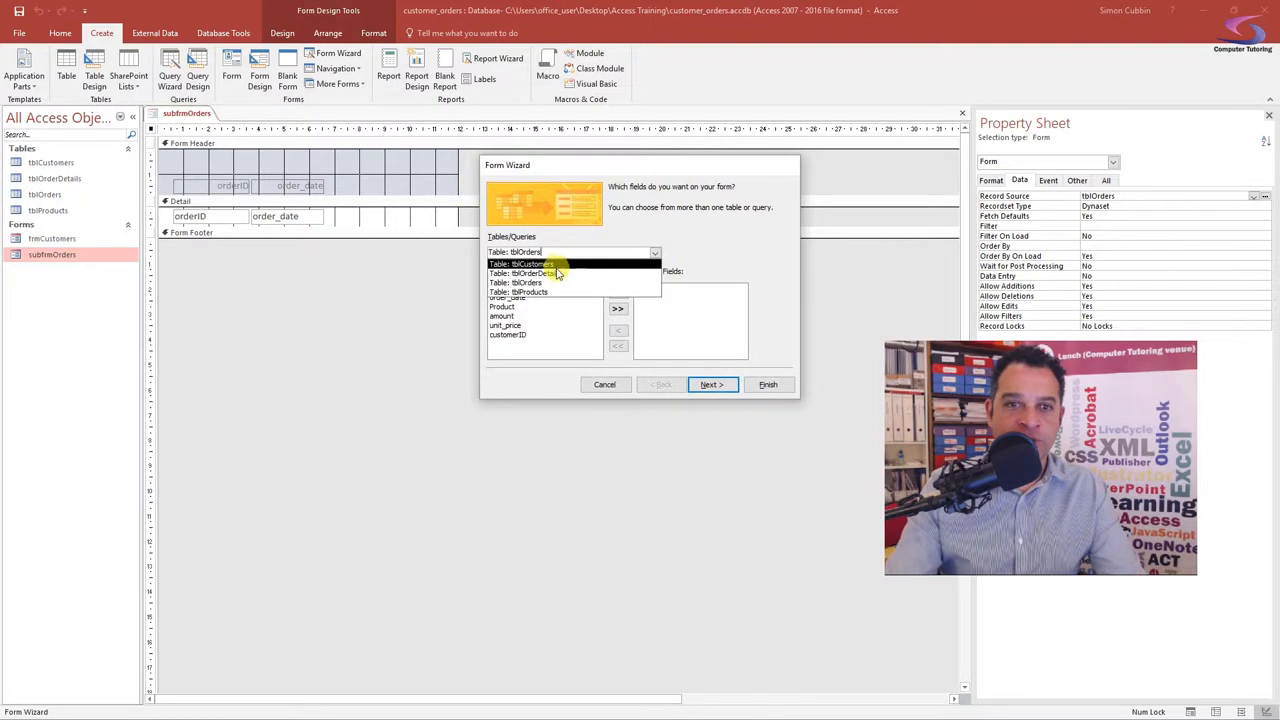
click(540, 273)
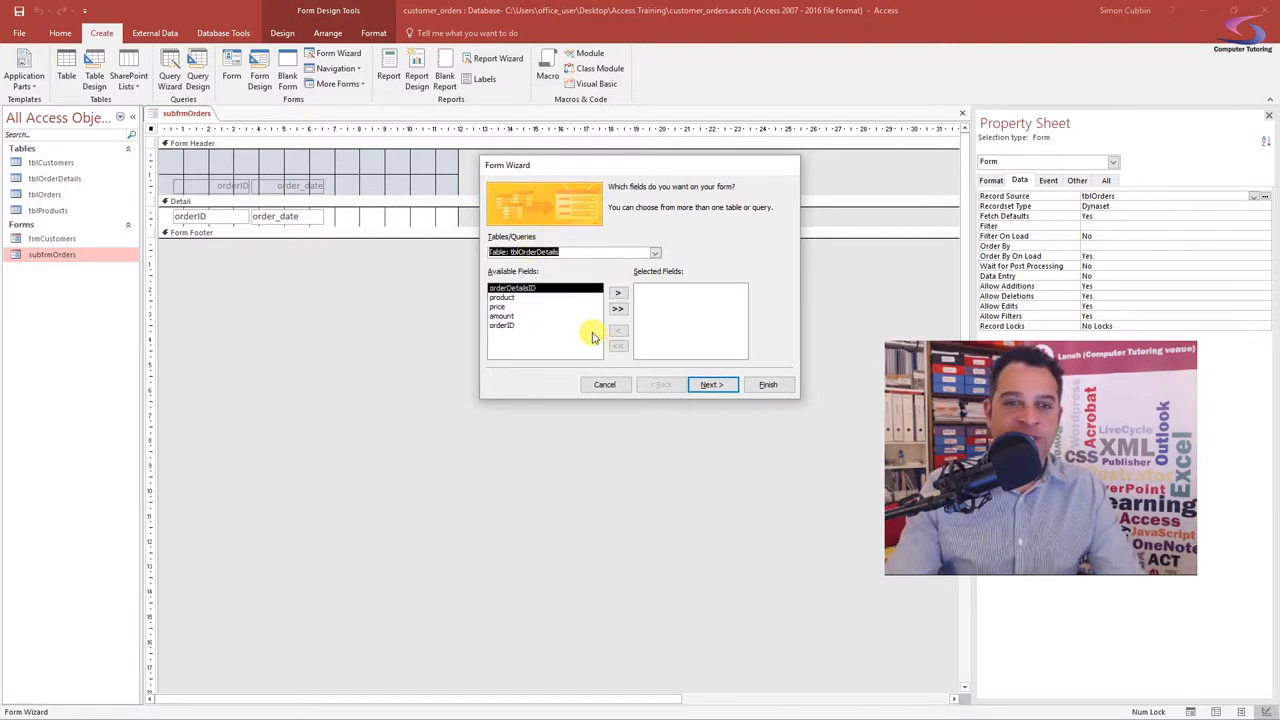
- Add orderDetailsID, orderID and amount, title the form frmOrderDetails, and finish
click(618, 292)
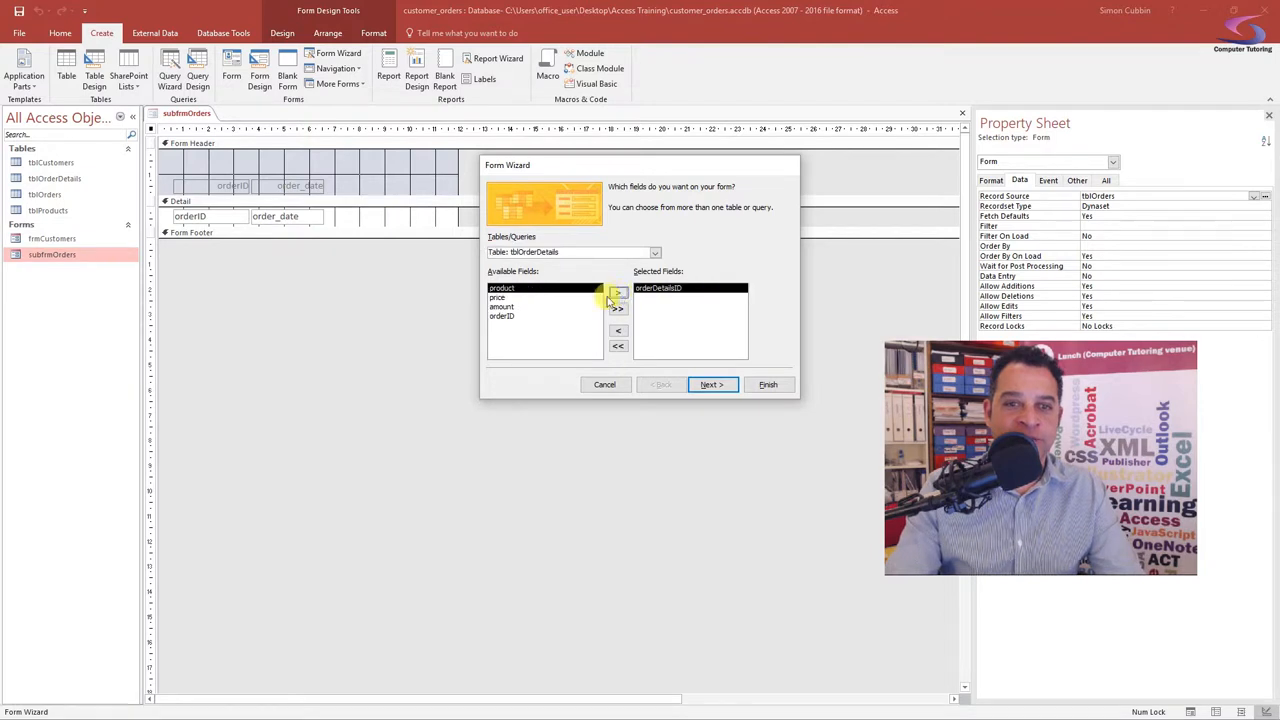
click(618, 292)
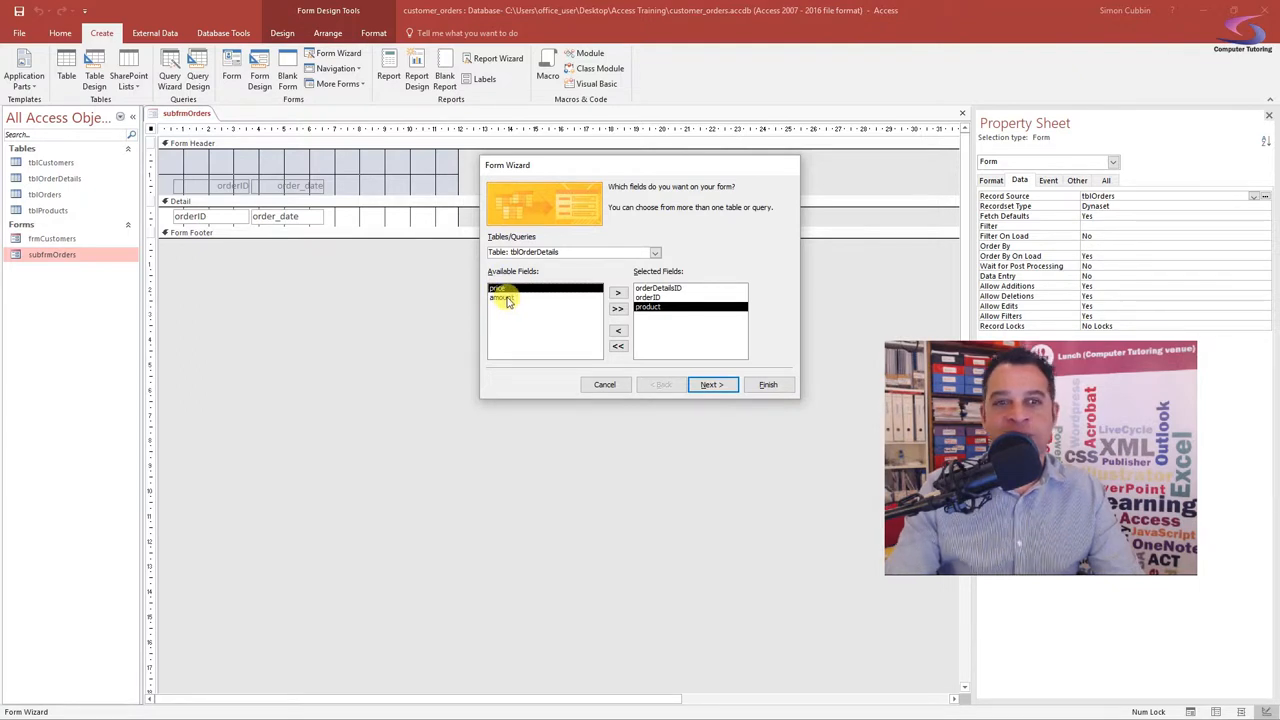
click(618, 292)
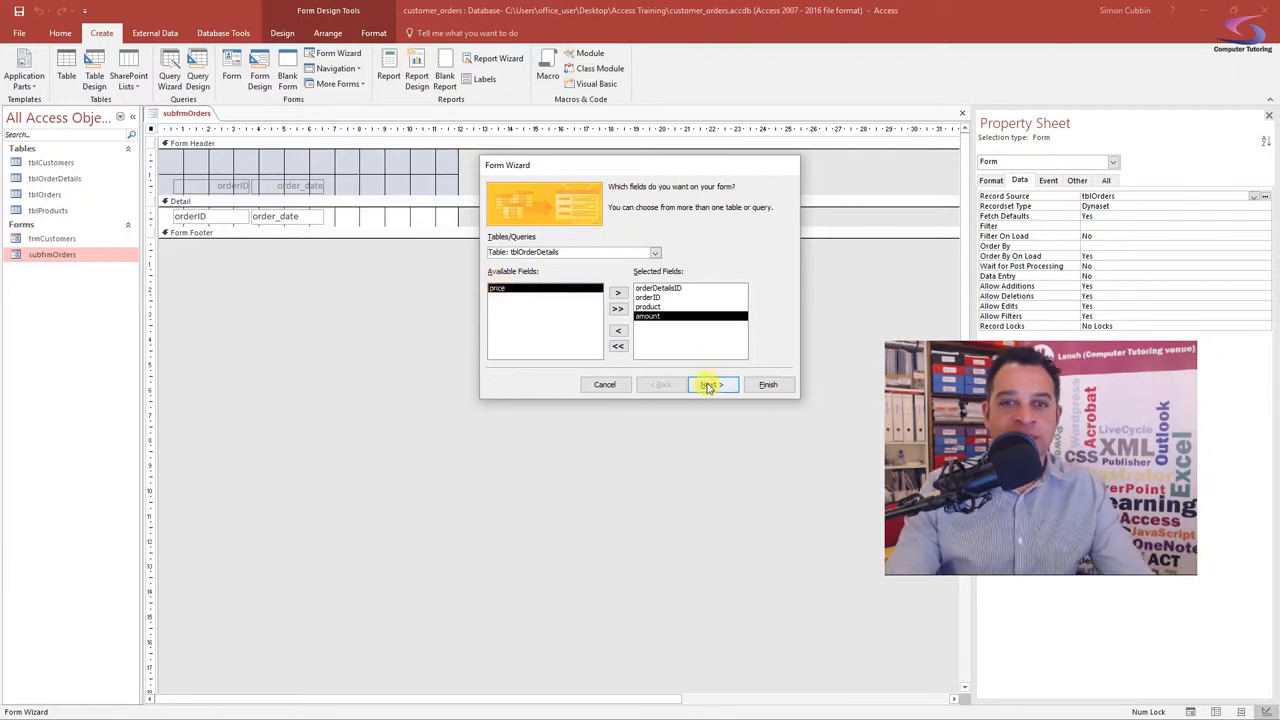
click(712, 385)
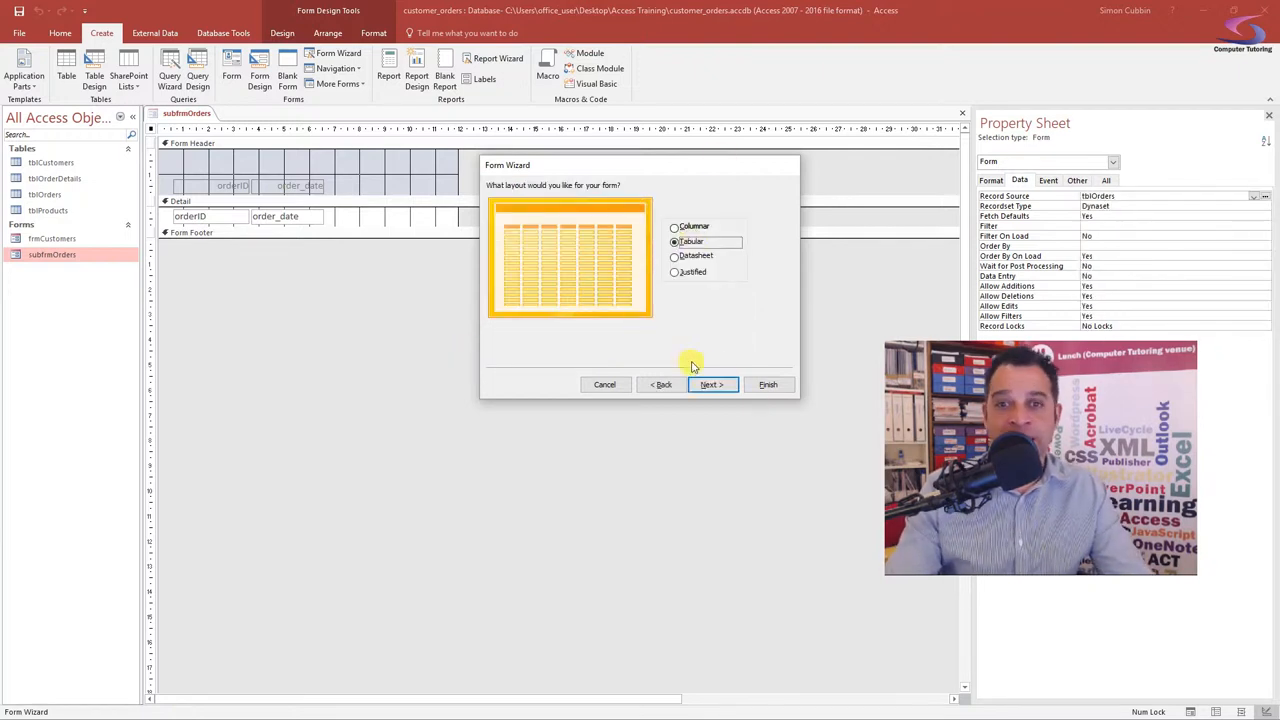
click(712, 384)
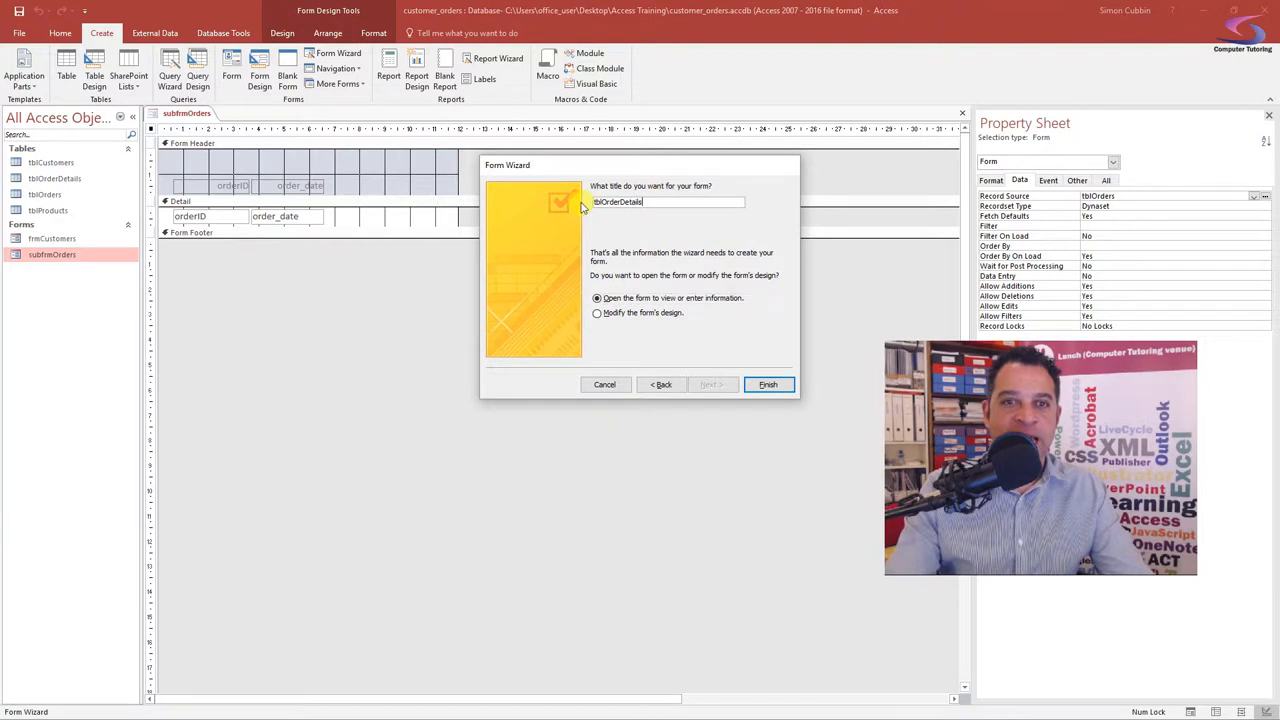
mouse_move(661, 281)
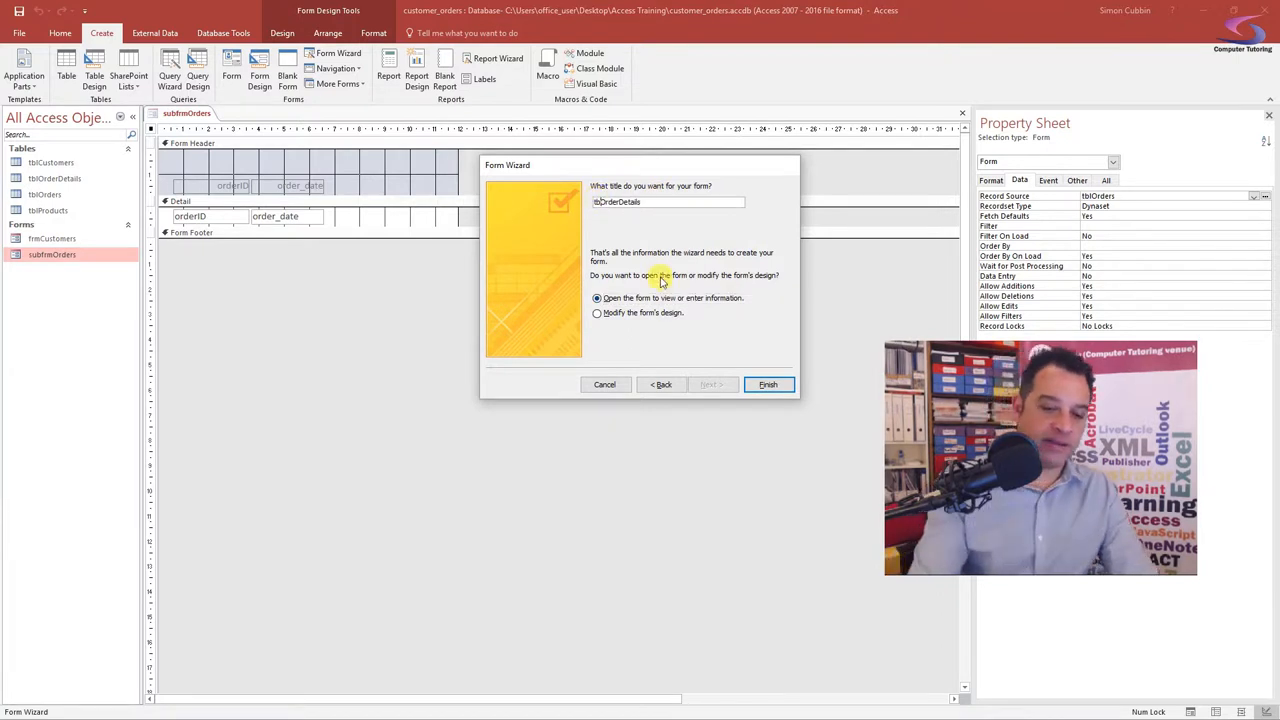
text(frmOrderDetails)
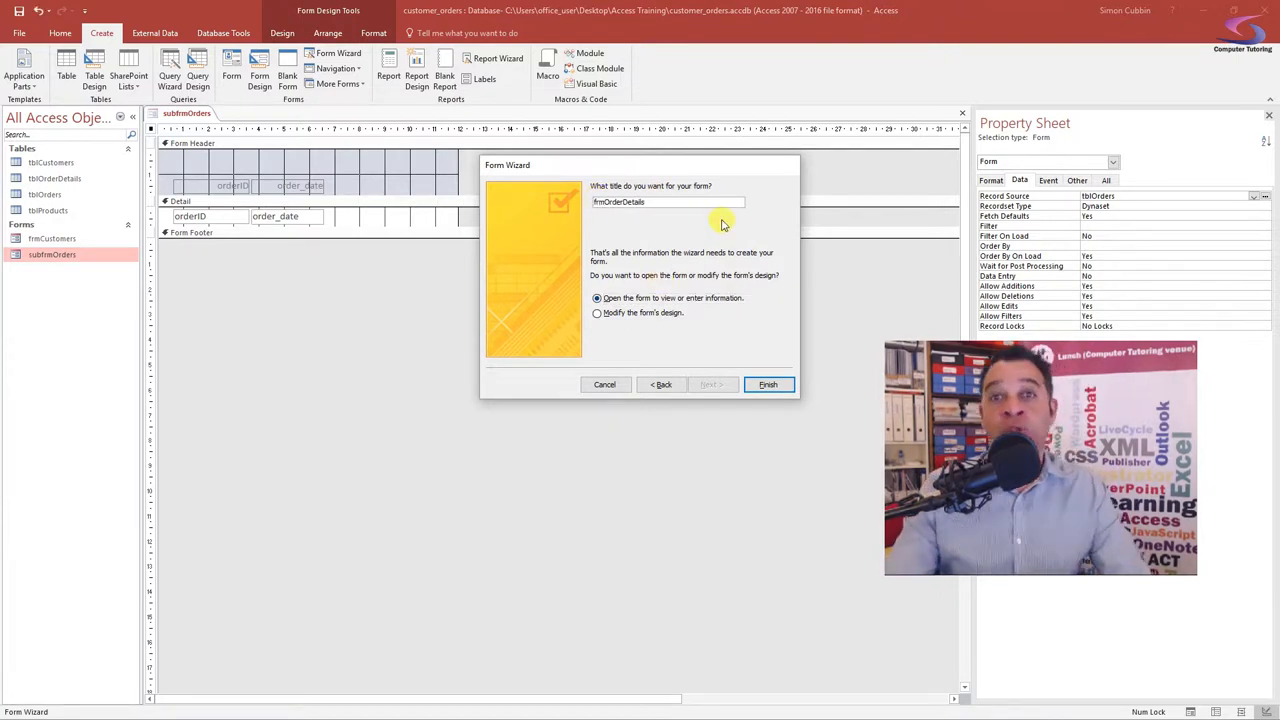
click(768, 384)
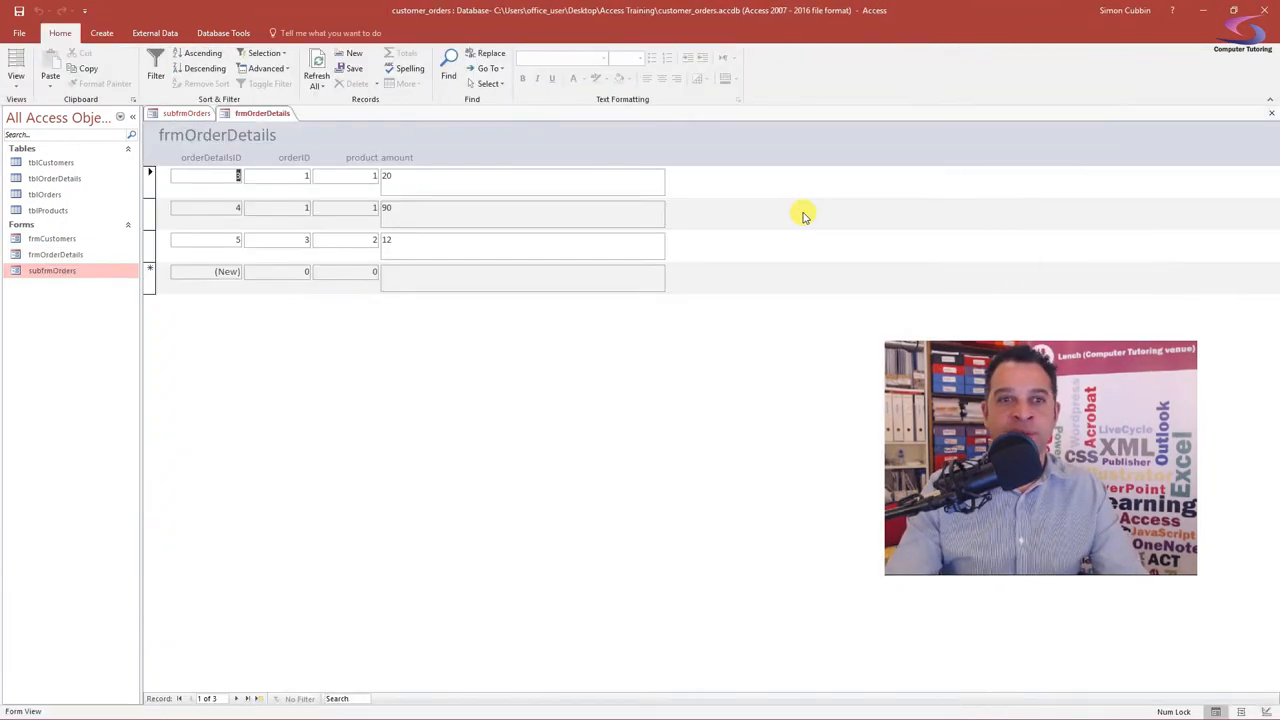
mouse_move(496, 279)
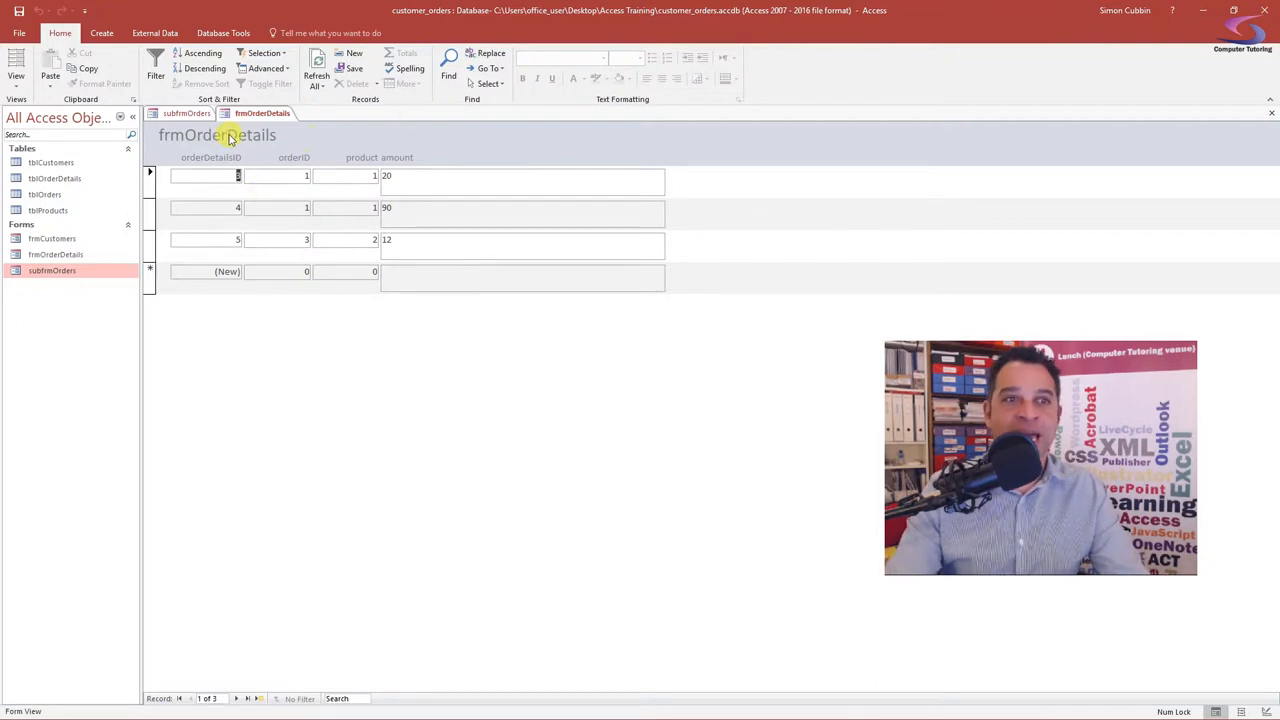
- Switch the frmOrderDetails tab to Design View
right_click(255, 122)
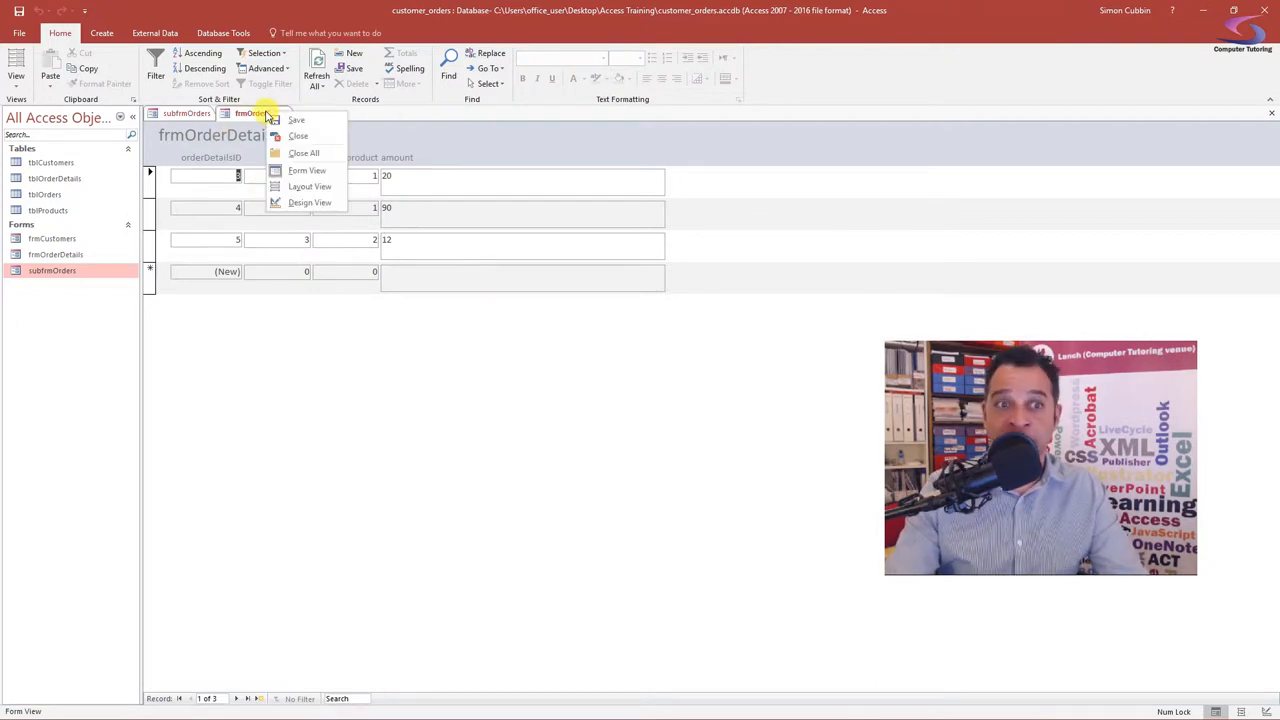
click(314, 203)
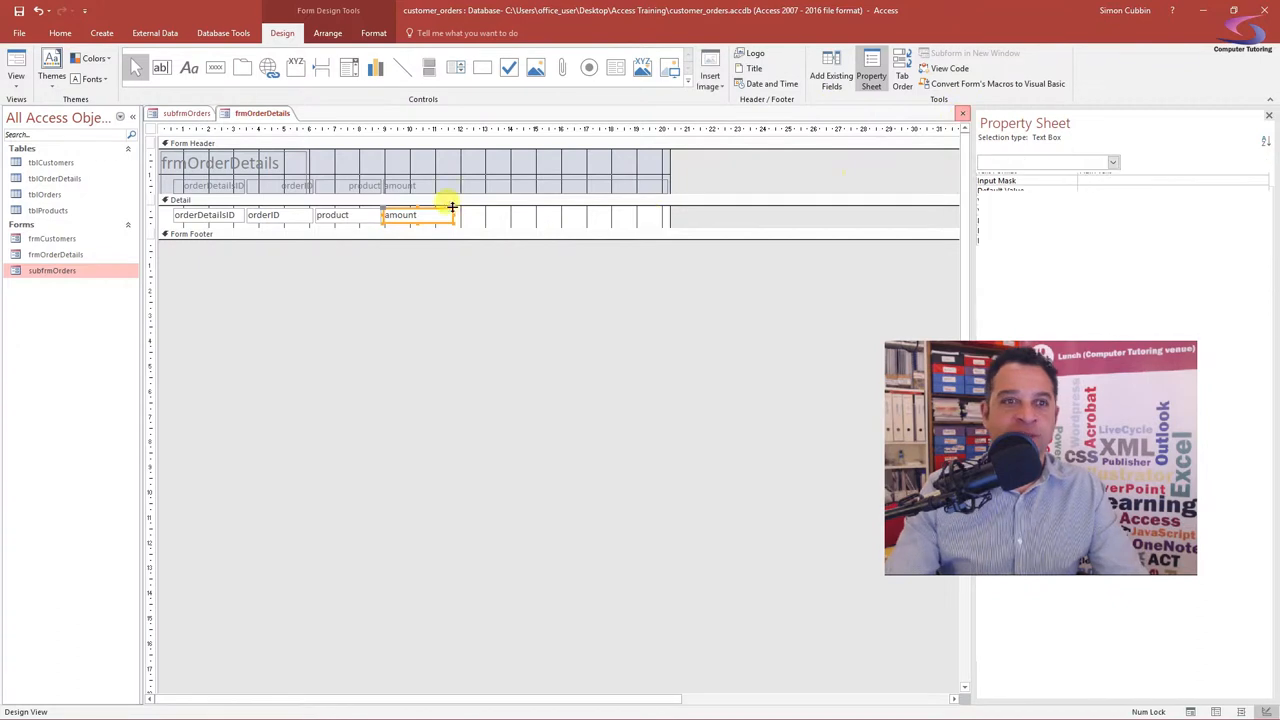
- Select the amount field in the form design
click(186, 113)
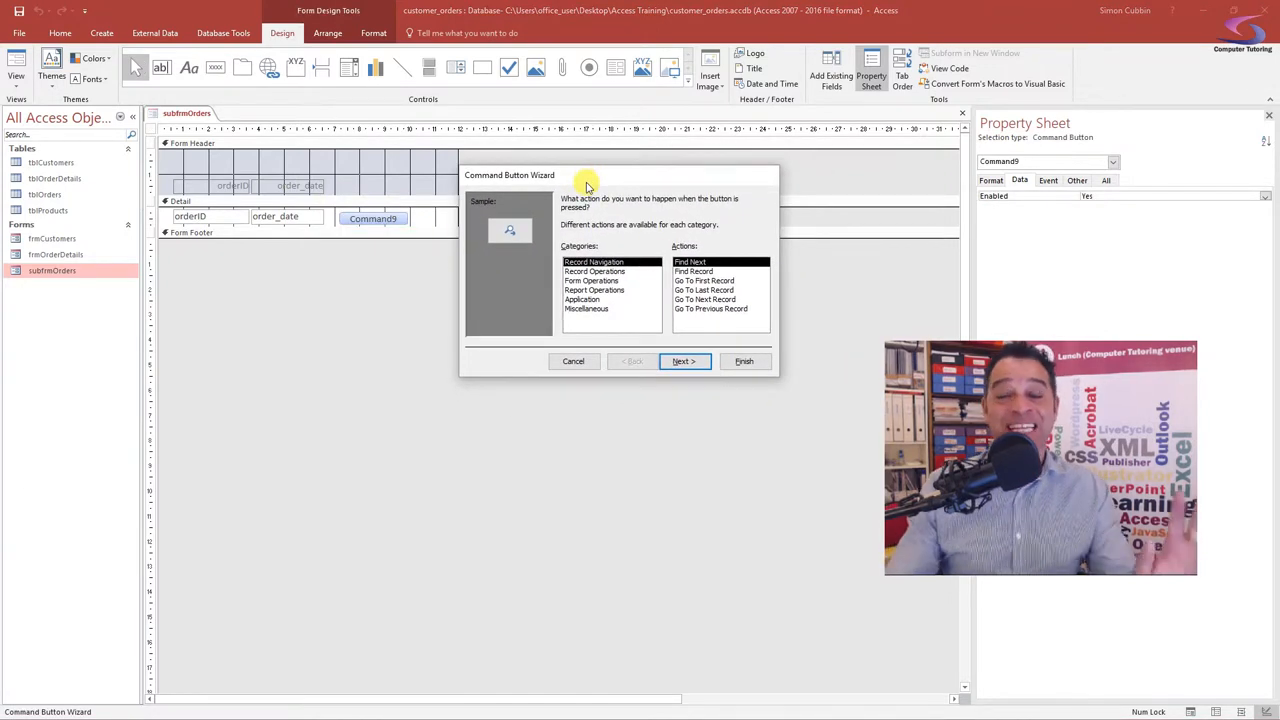
- Make the button open frmOrderDetails showing records where orderID matches orderID
click(594, 281)
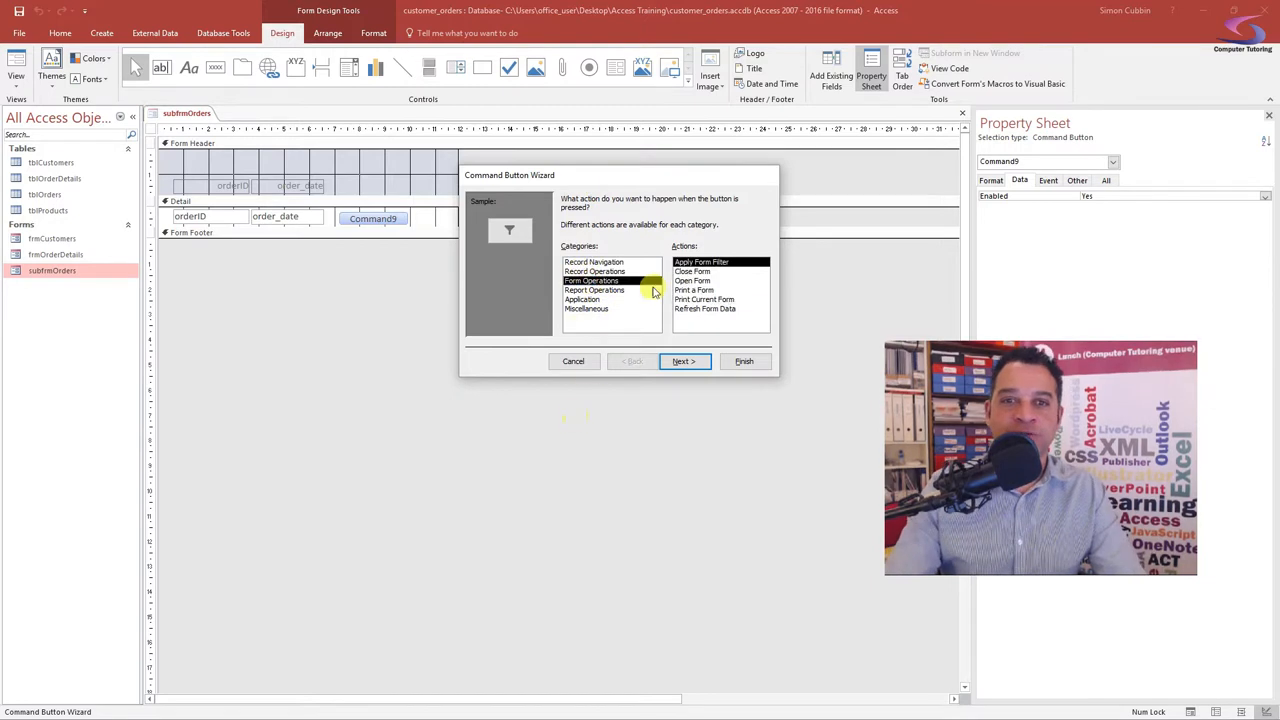
click(694, 280)
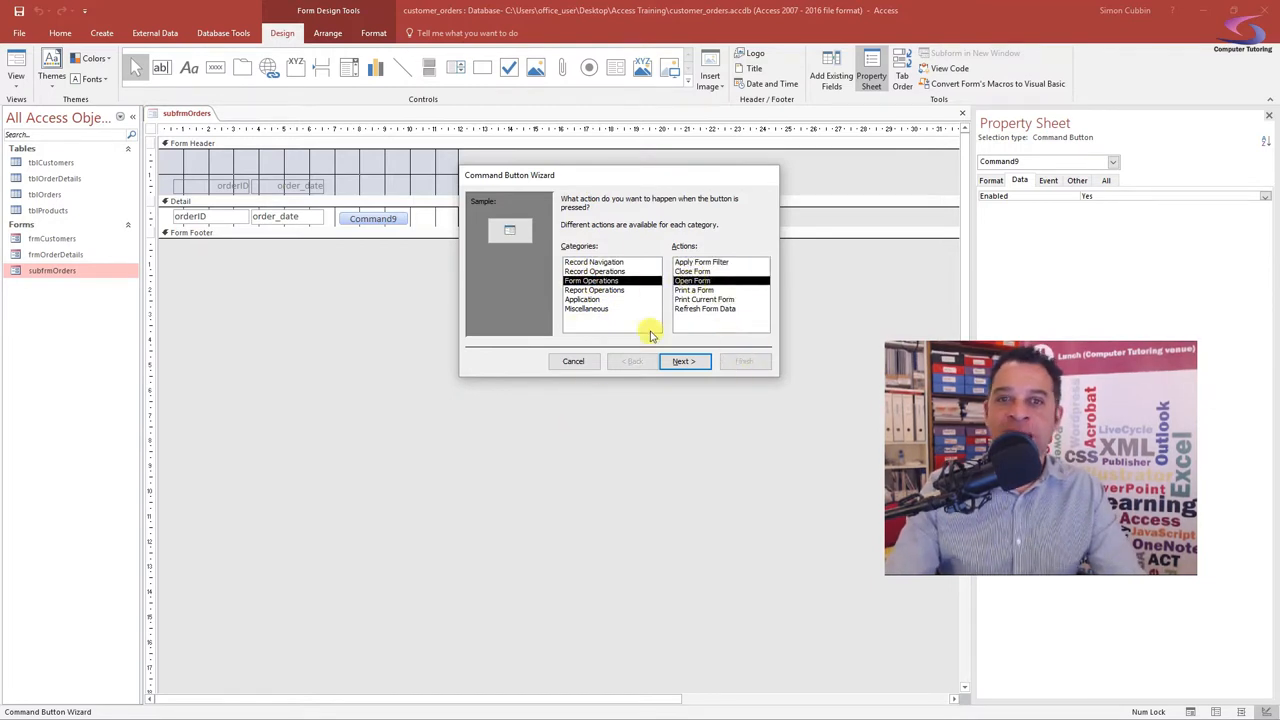
click(683, 361)
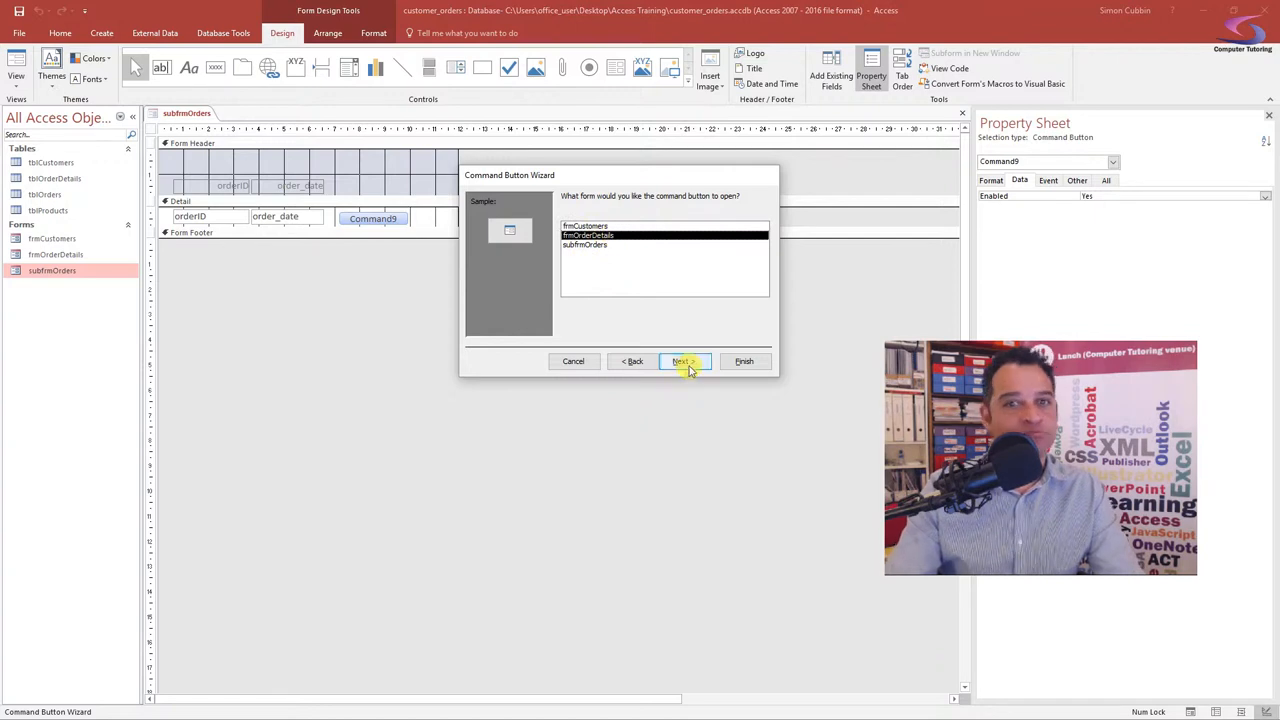
click(683, 361)
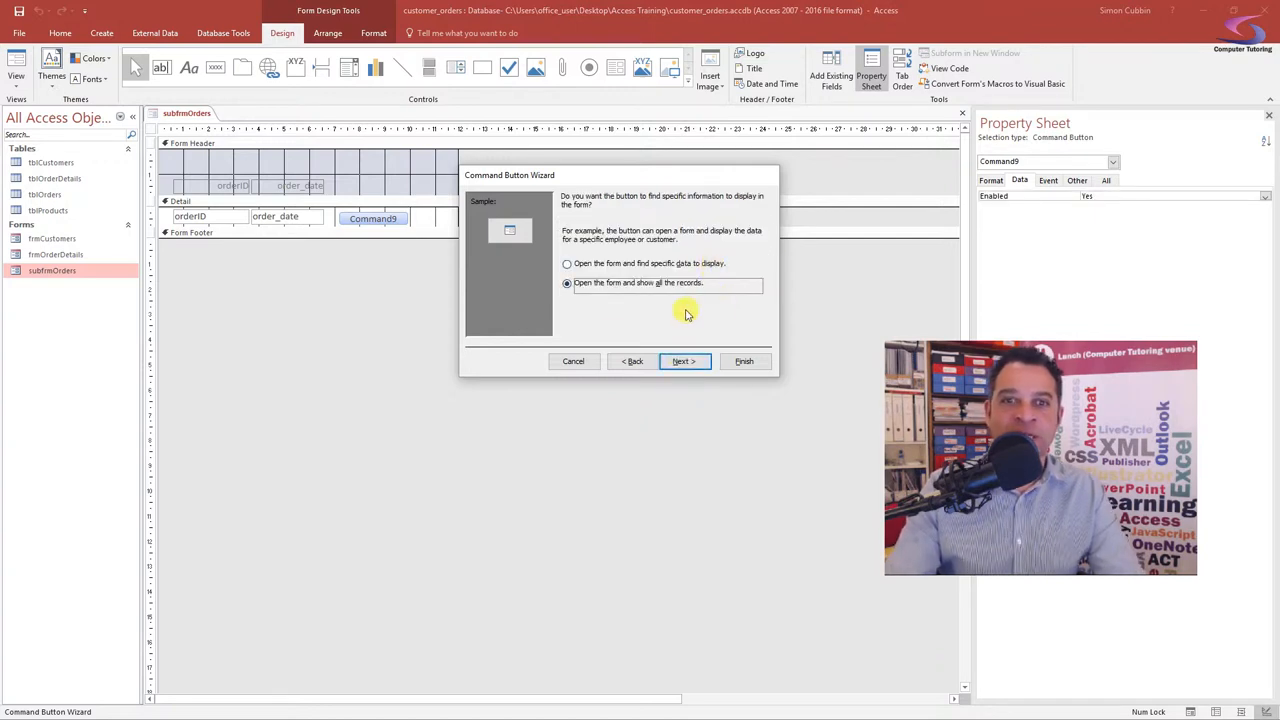
click(566, 263)
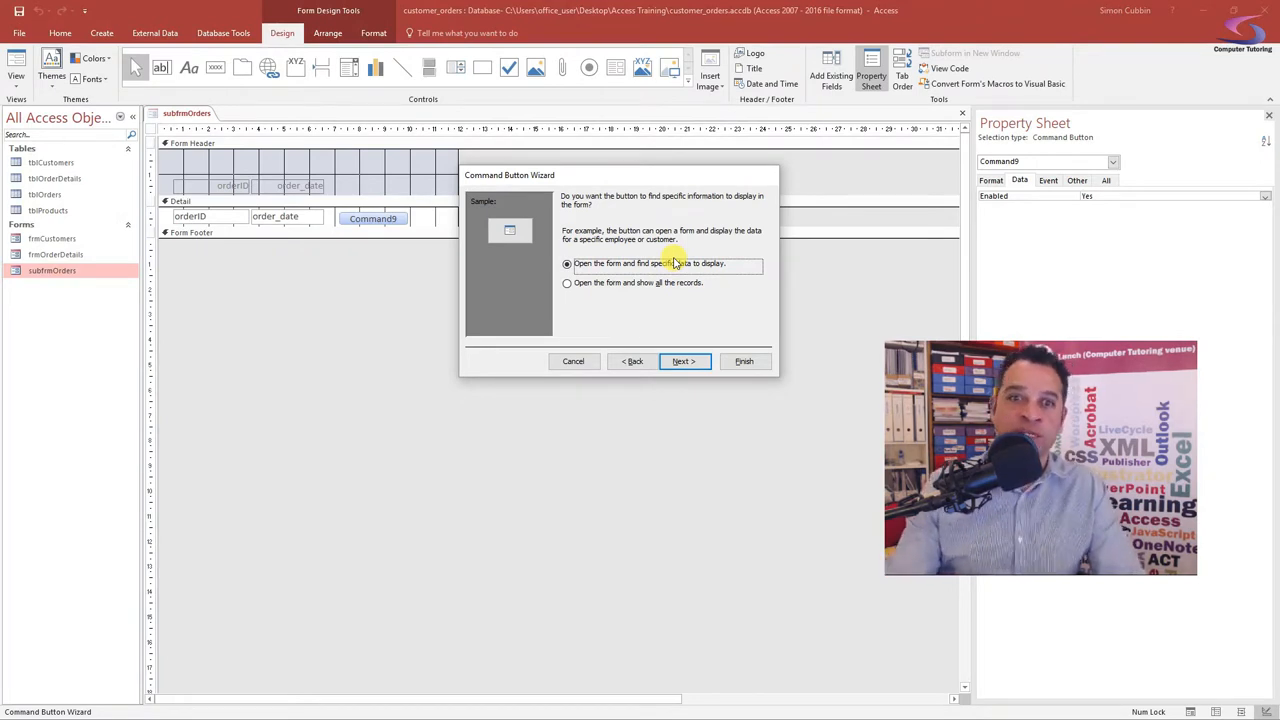
click(683, 361)
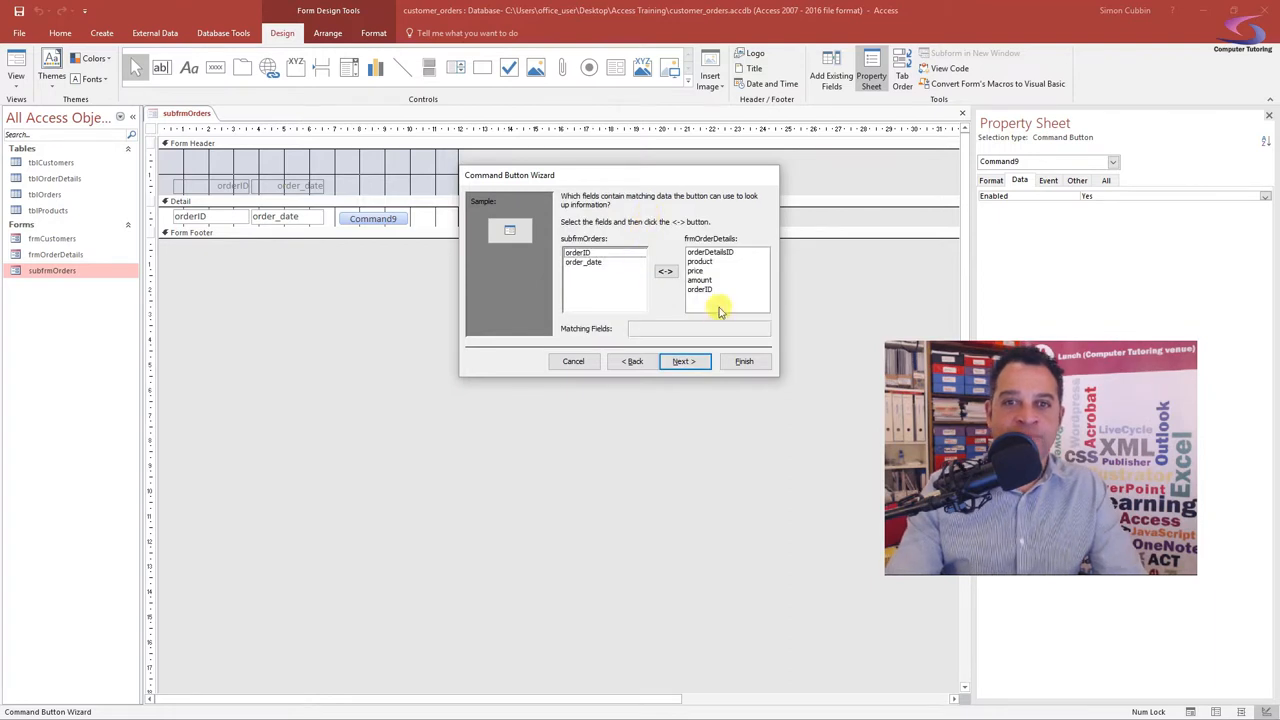
click(701, 290)
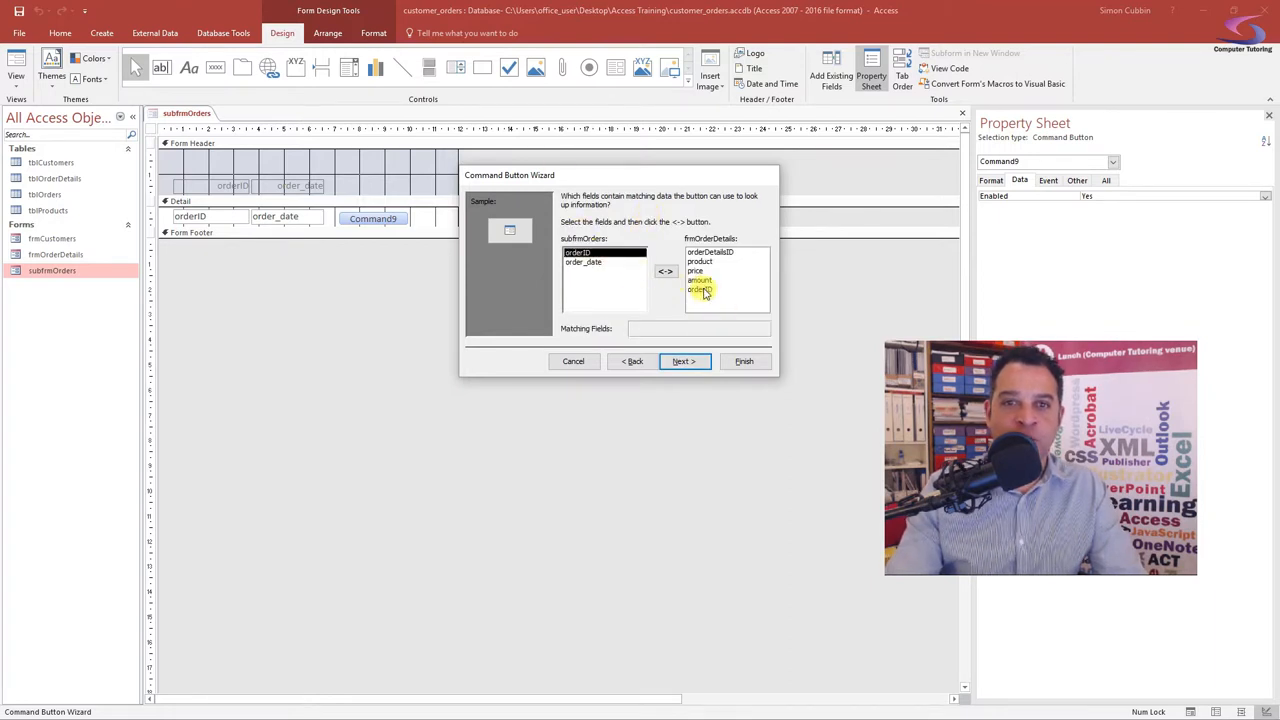
click(665, 271)
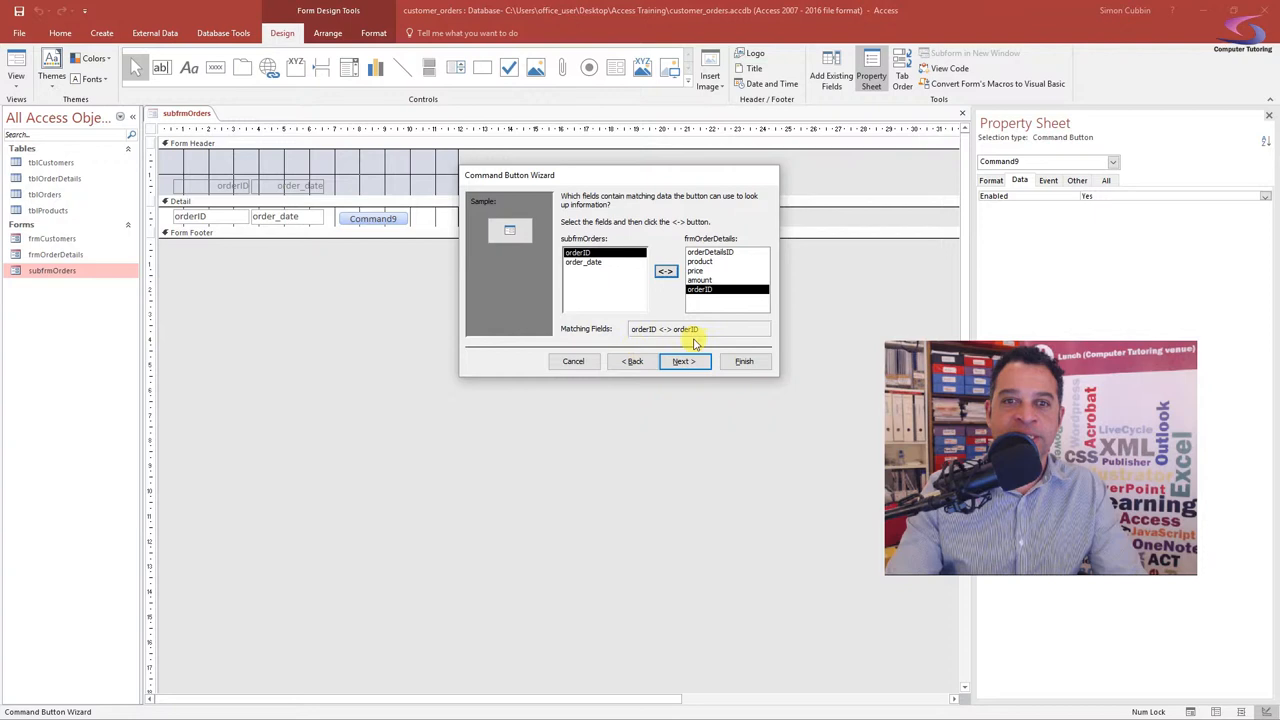
click(682, 361)
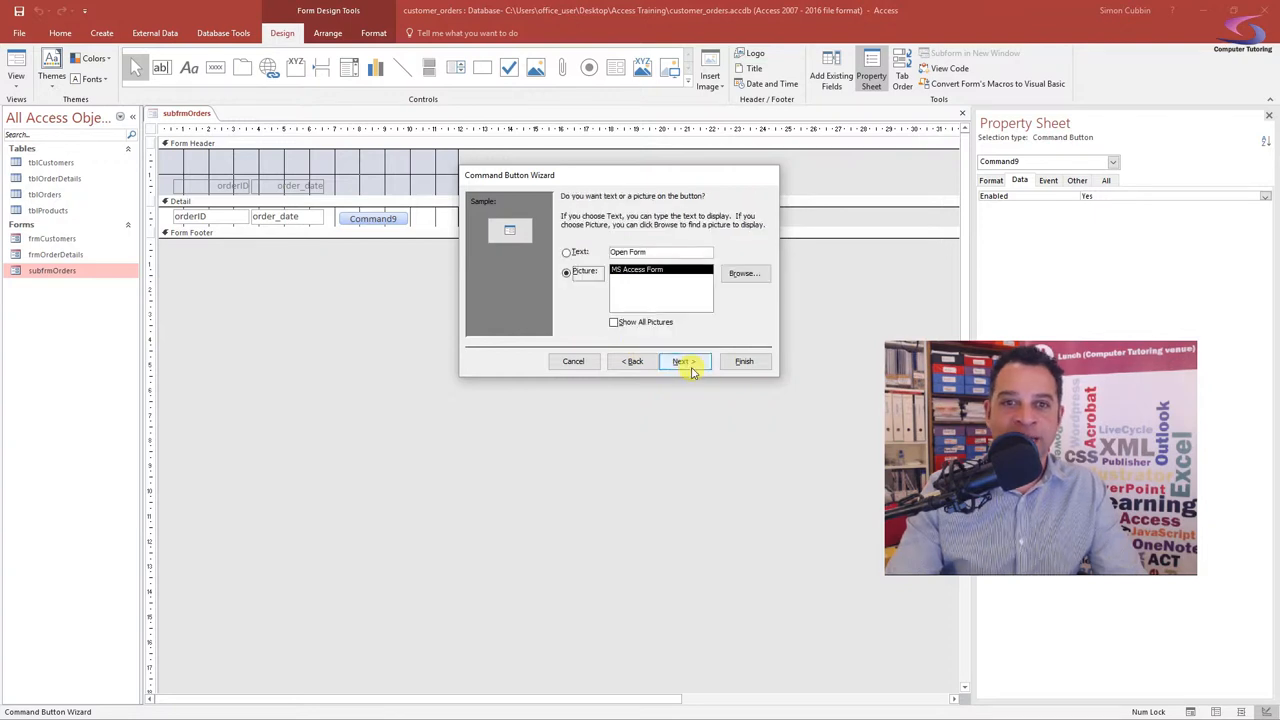
- Label the button 'Order Details', name it btnOrderDetails, and finish
click(566, 252)
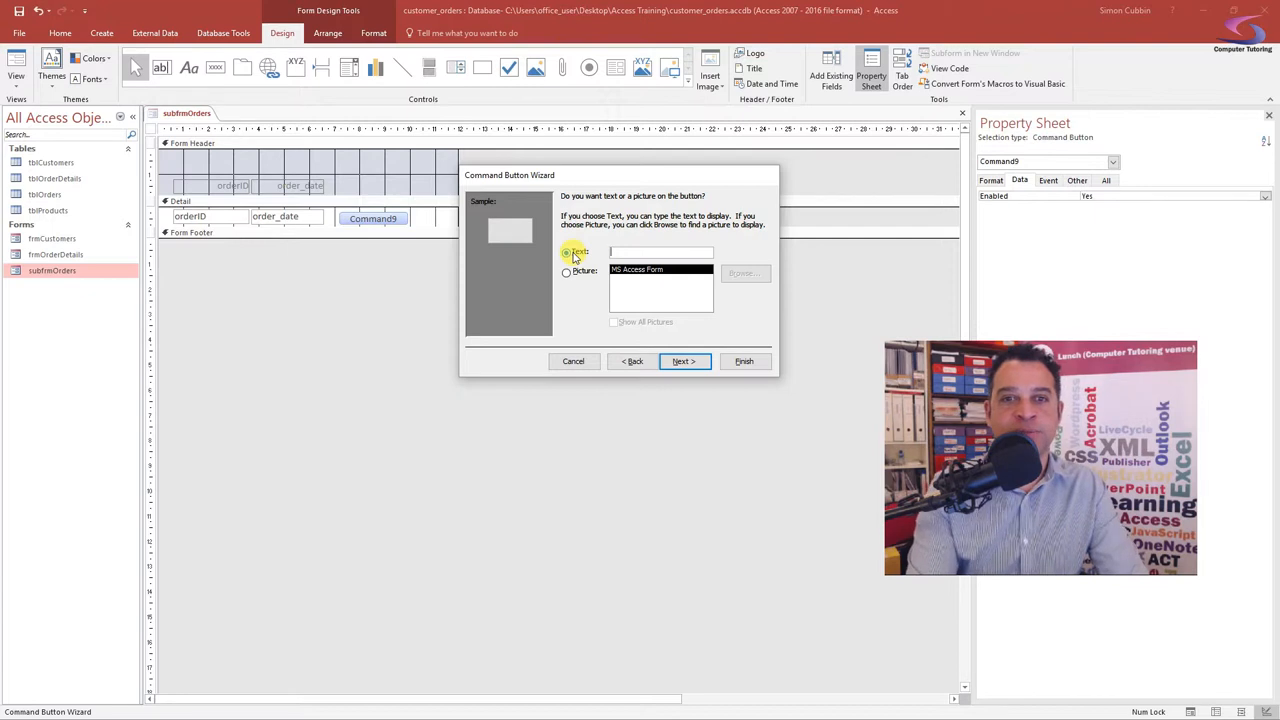
text(Order D)
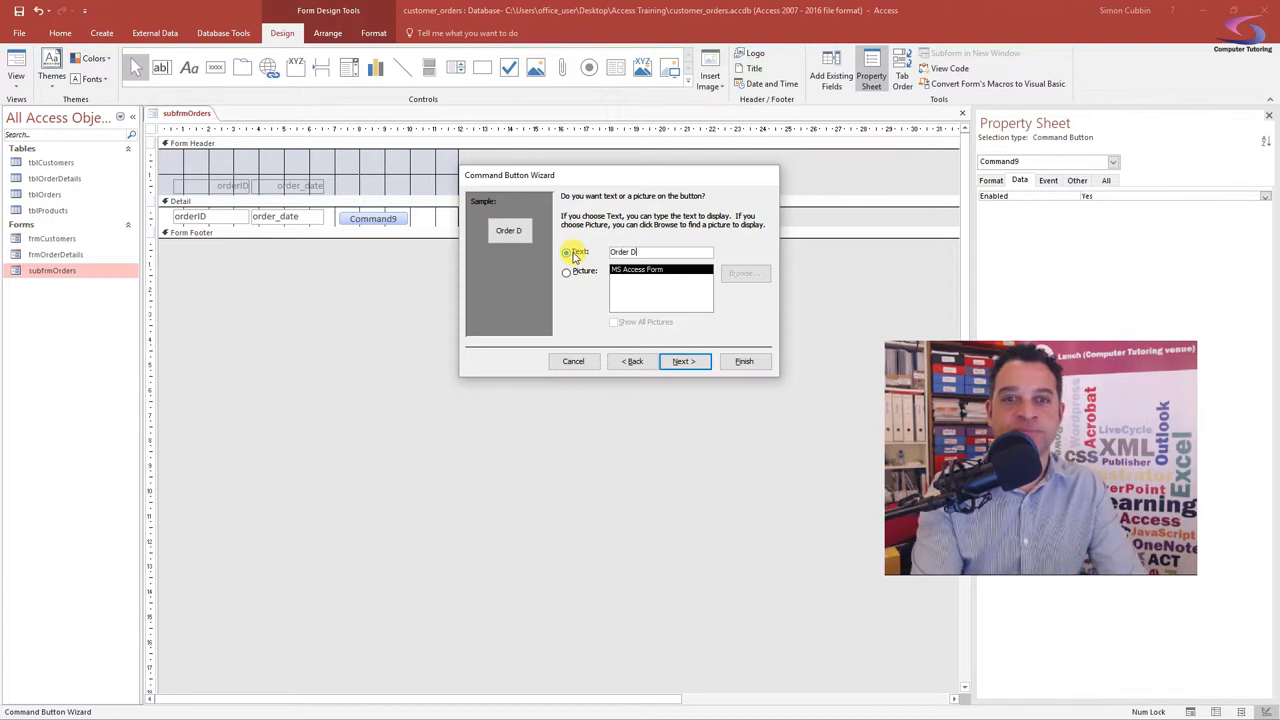
click(684, 361)
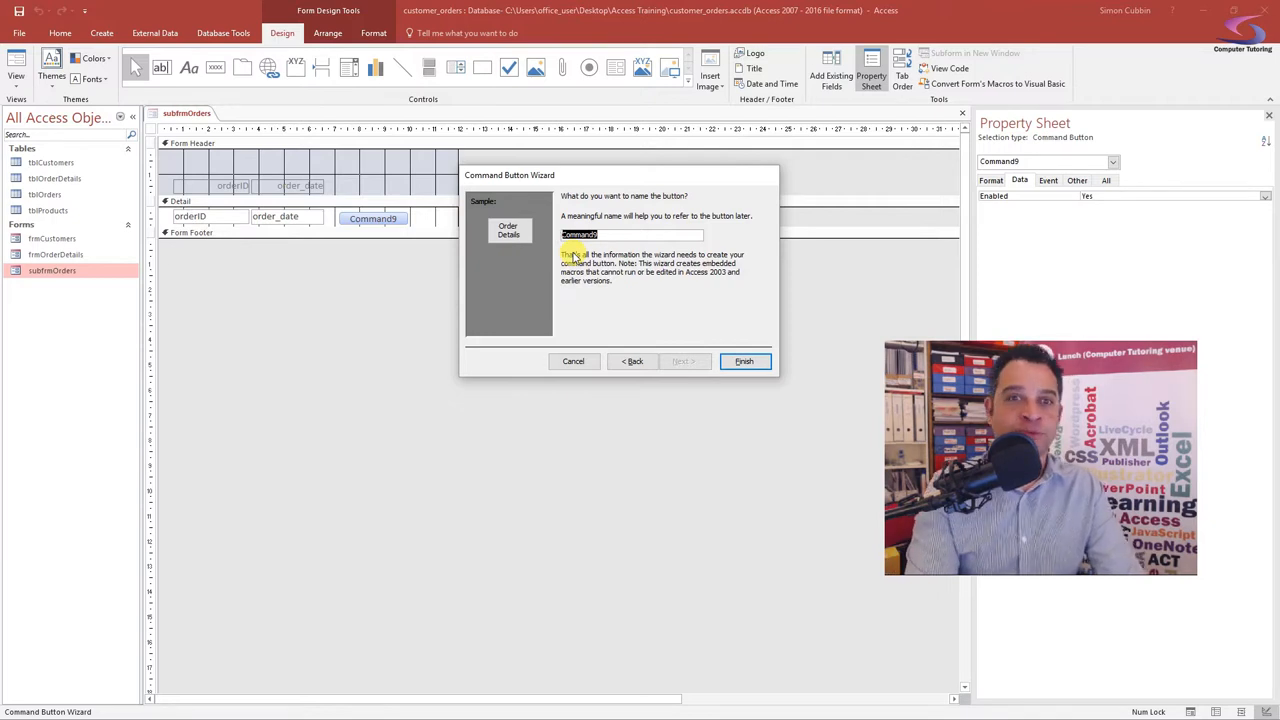
text(b)
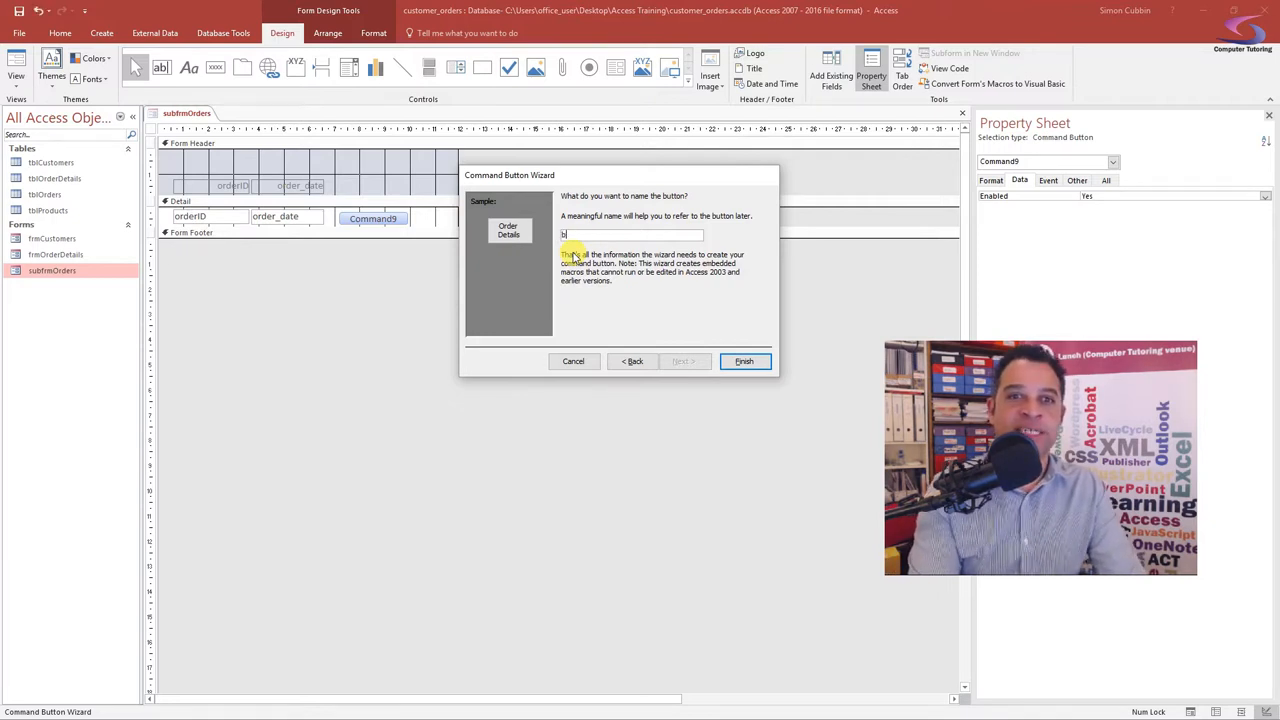
text(tnOrder)
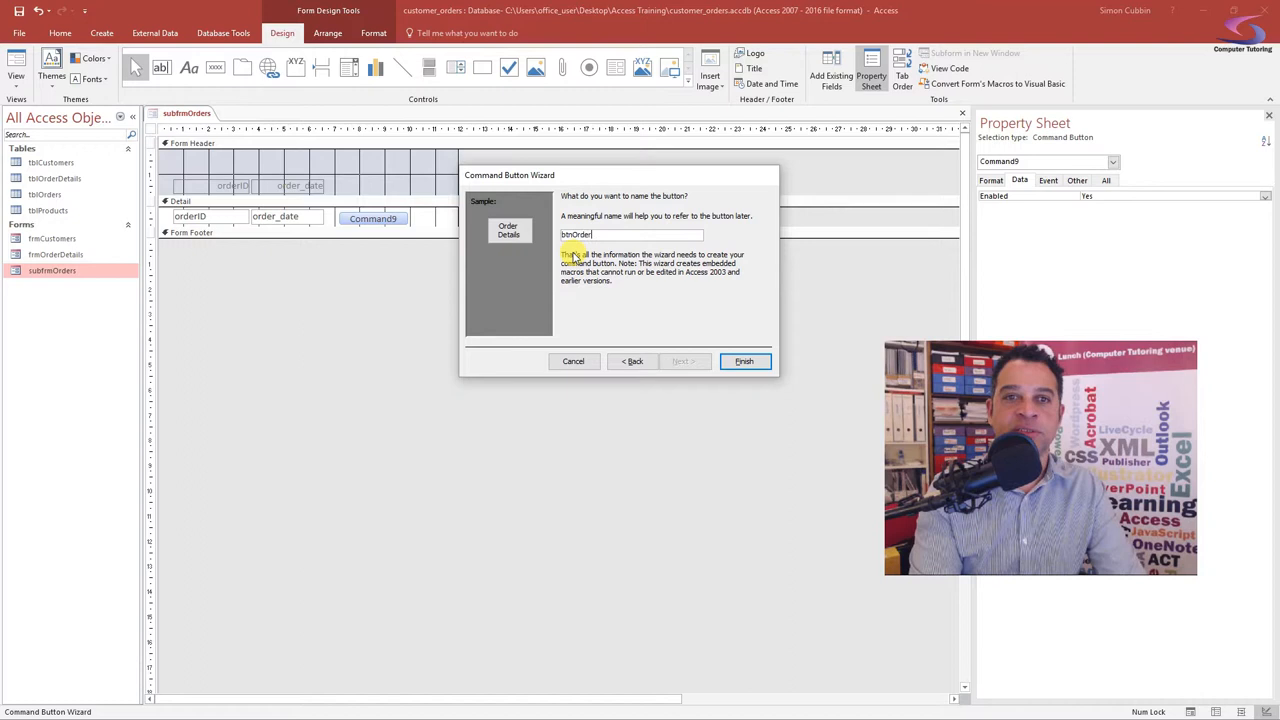
text(Details)
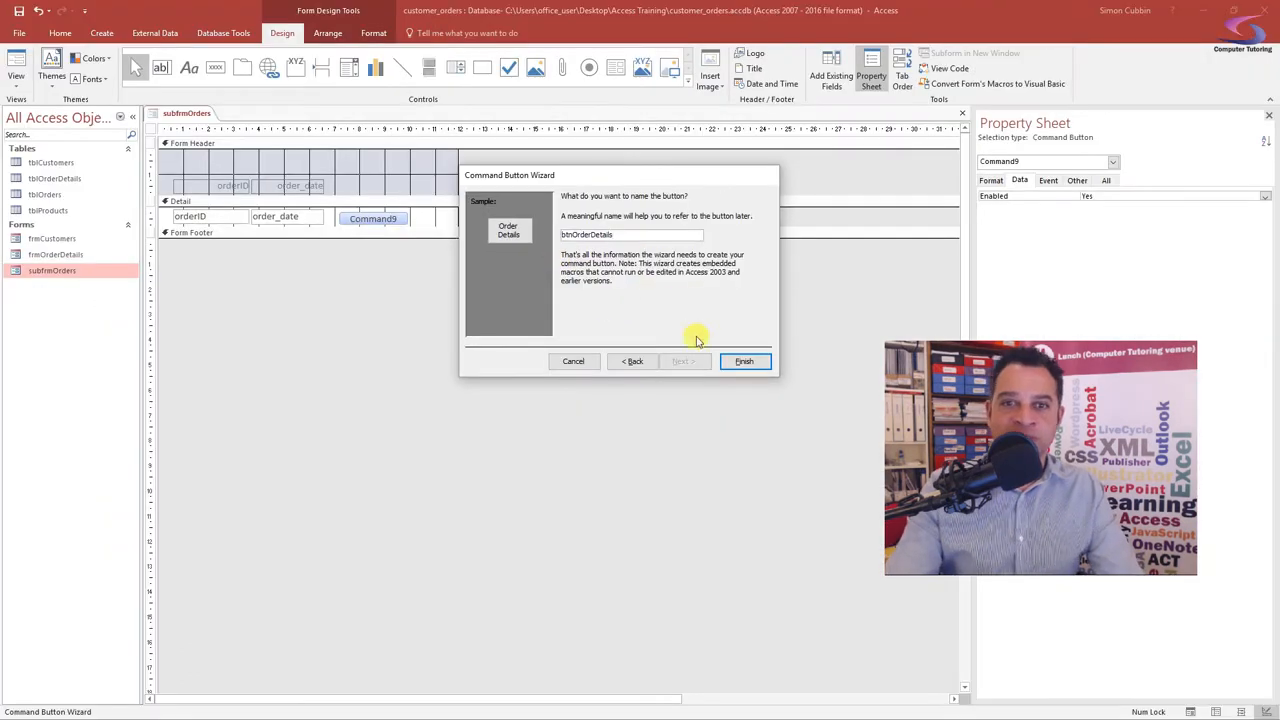
click(744, 361)
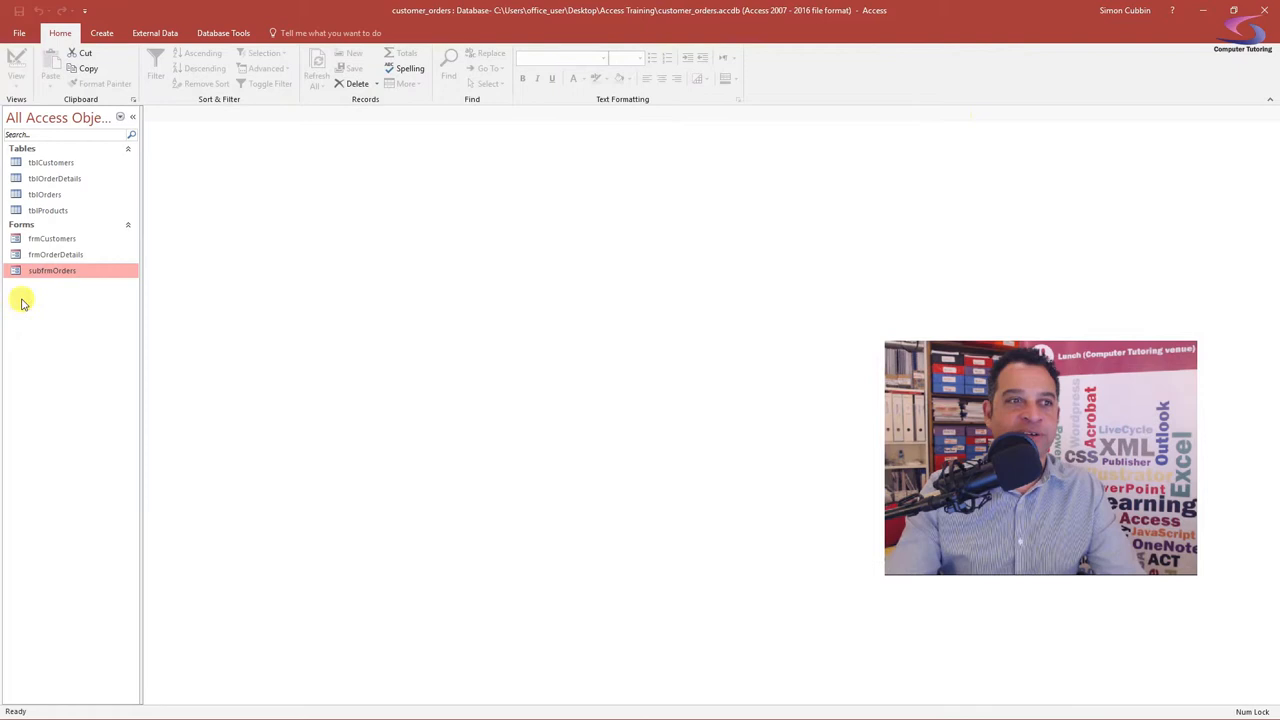
- Open frmCustomers, view order 1's details, then close frmOrderDetails
double_click(51, 238)
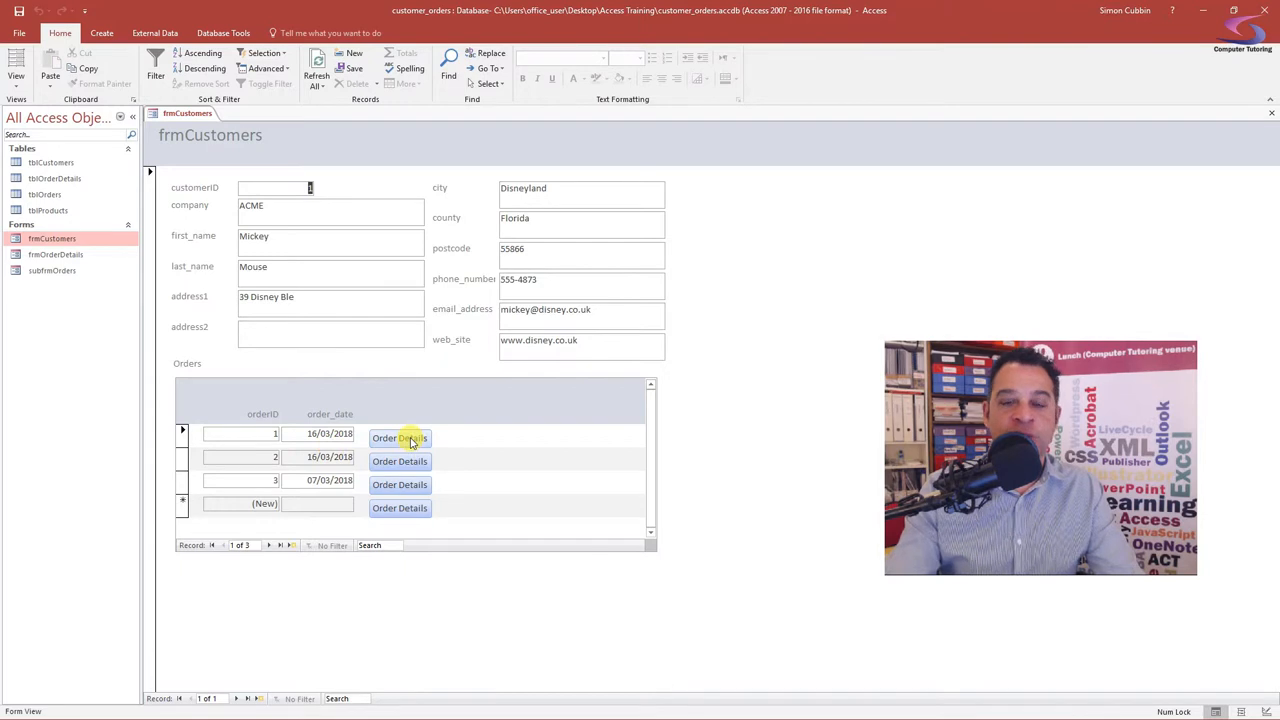
click(400, 438)
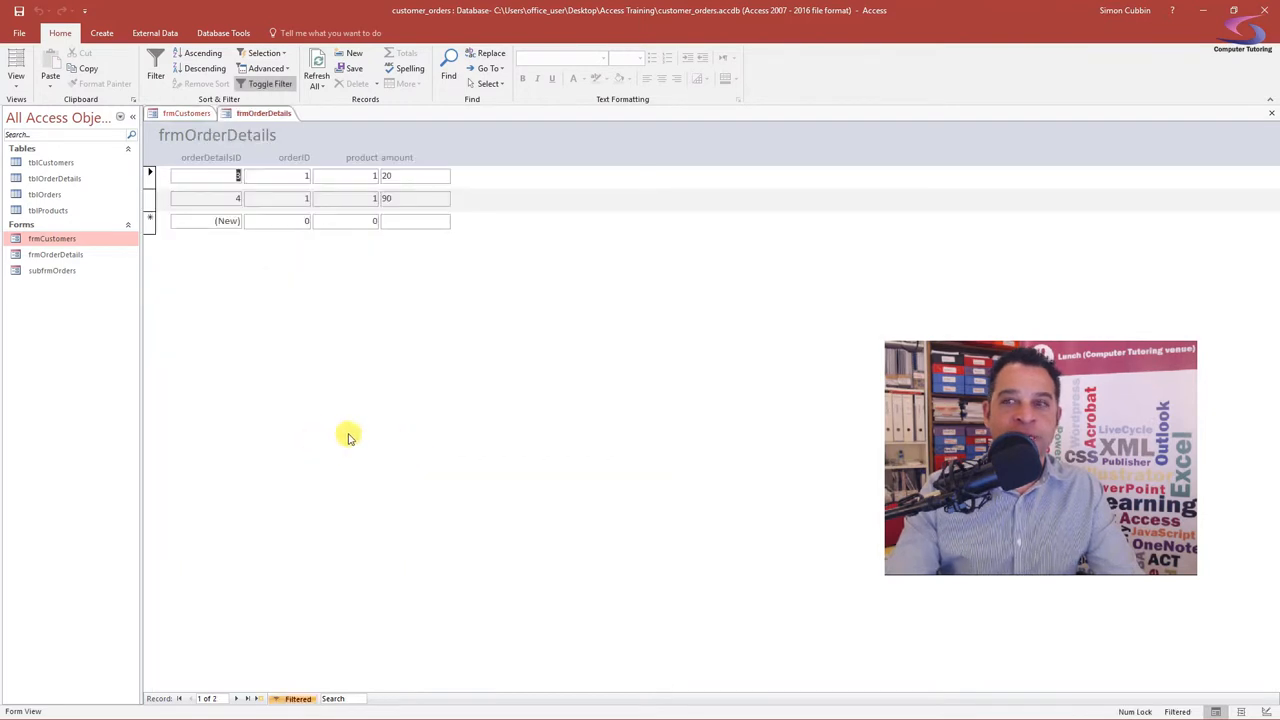
mouse_move(1268, 104)
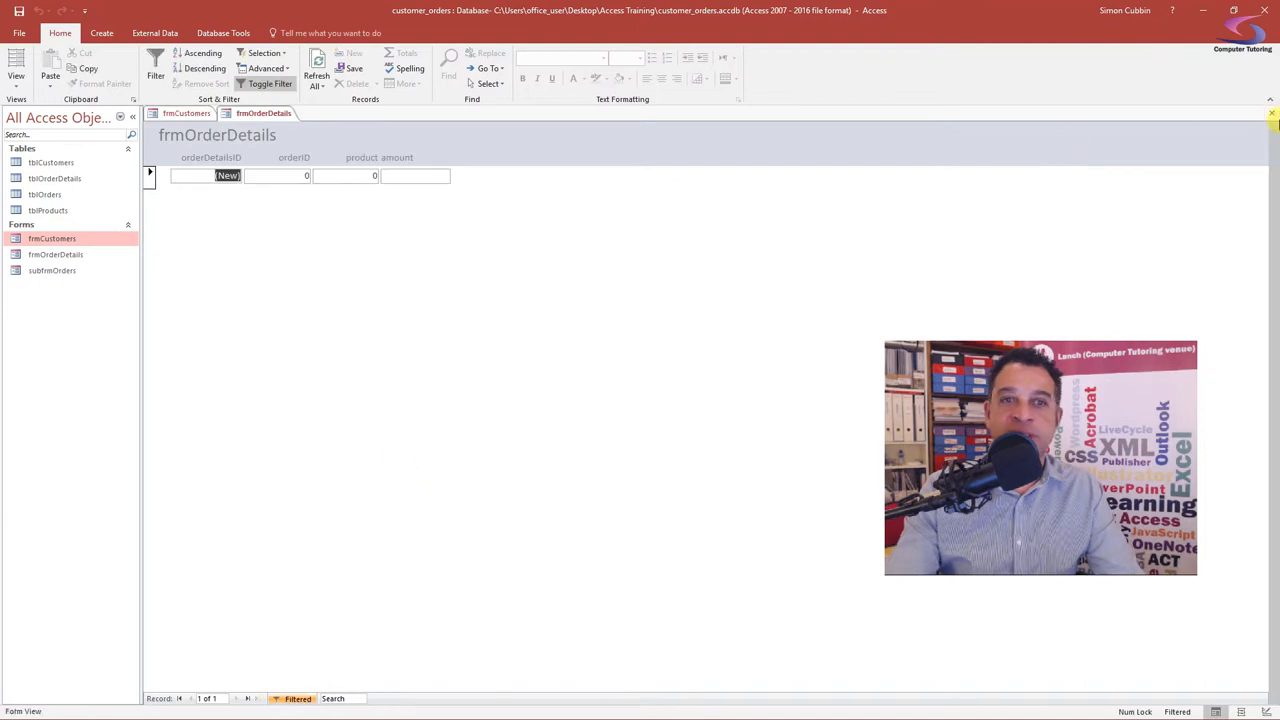
mouse_move(1268, 116)
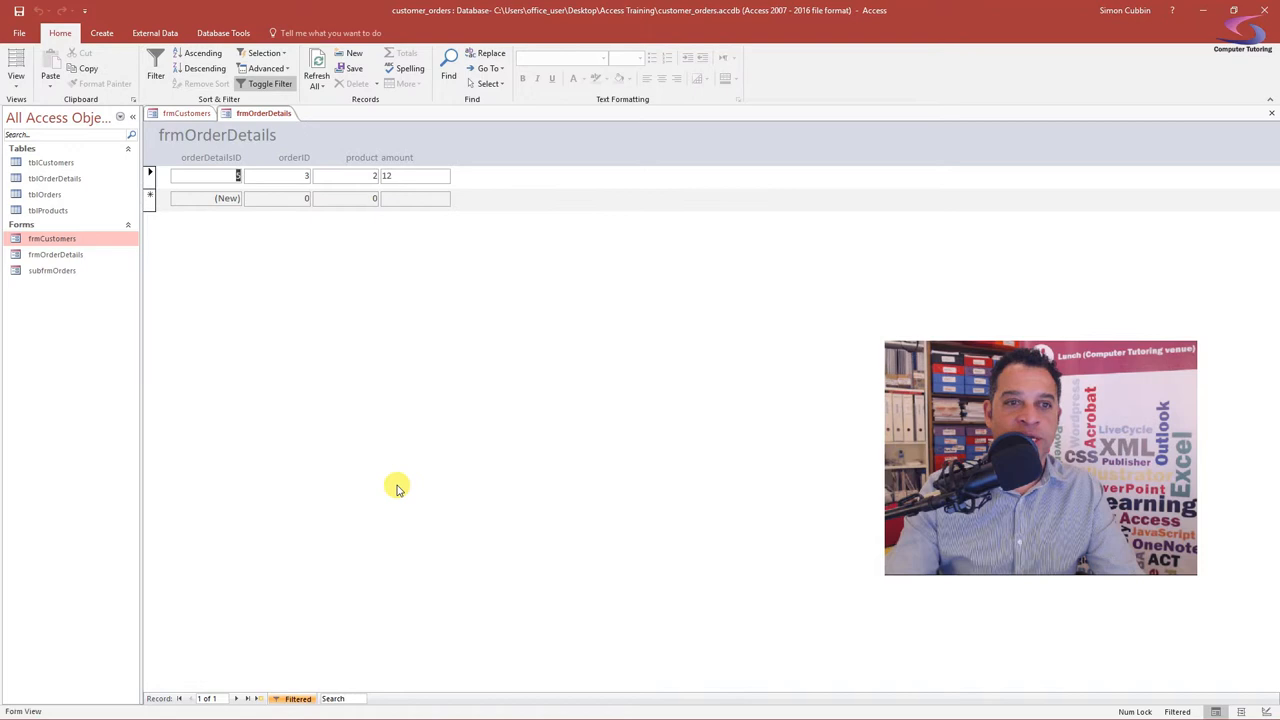
click(1270, 112)
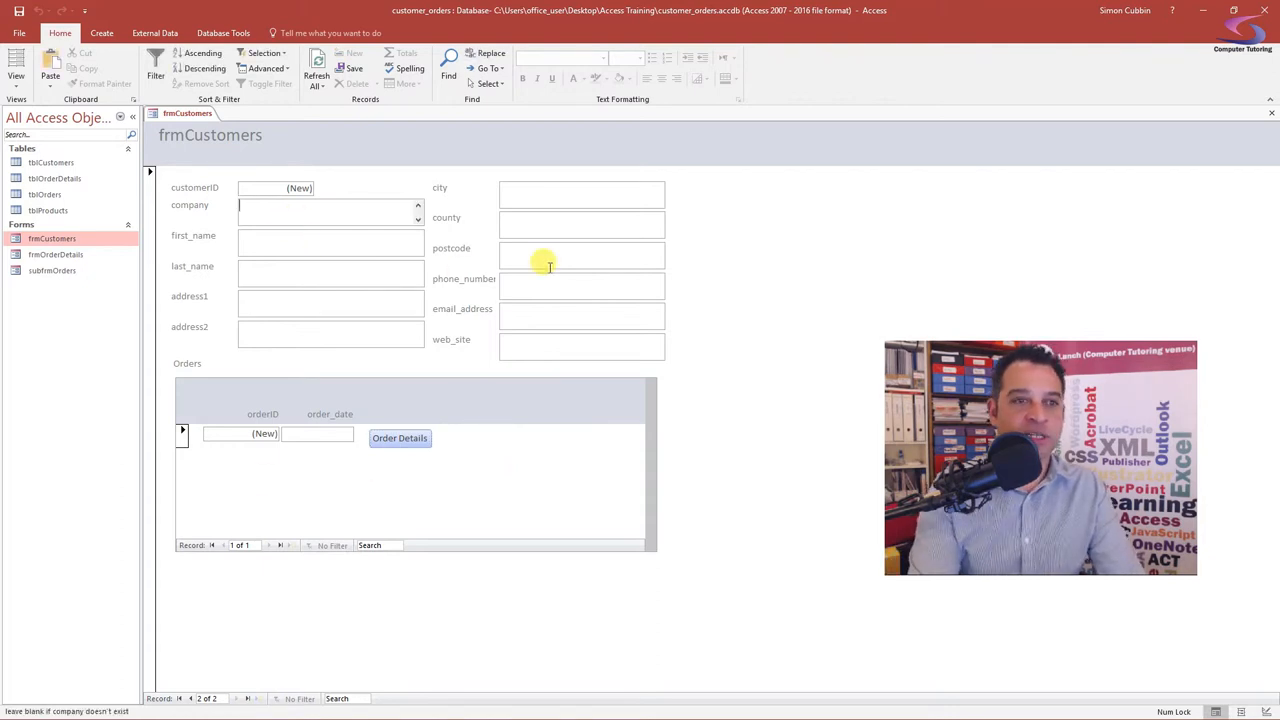
- Enter customer Fast Toys, pick an order date, and open that order's details
text(Fast Toys)
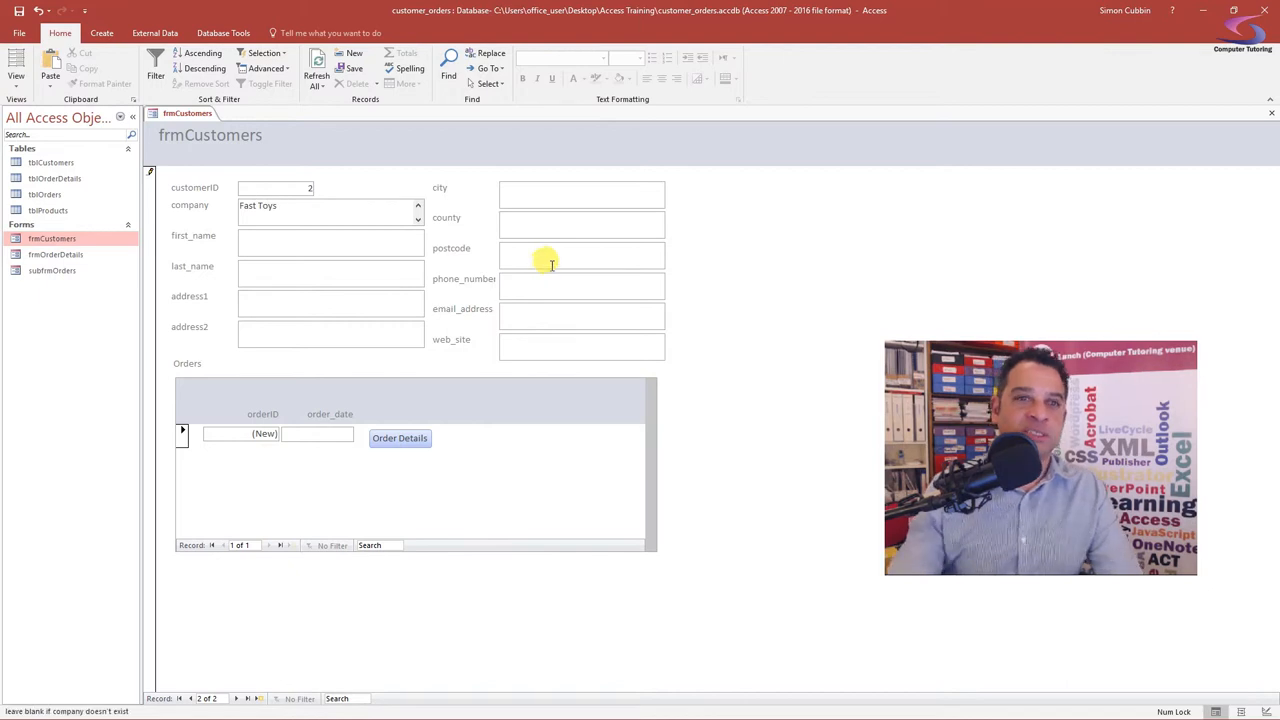
click(320, 240)
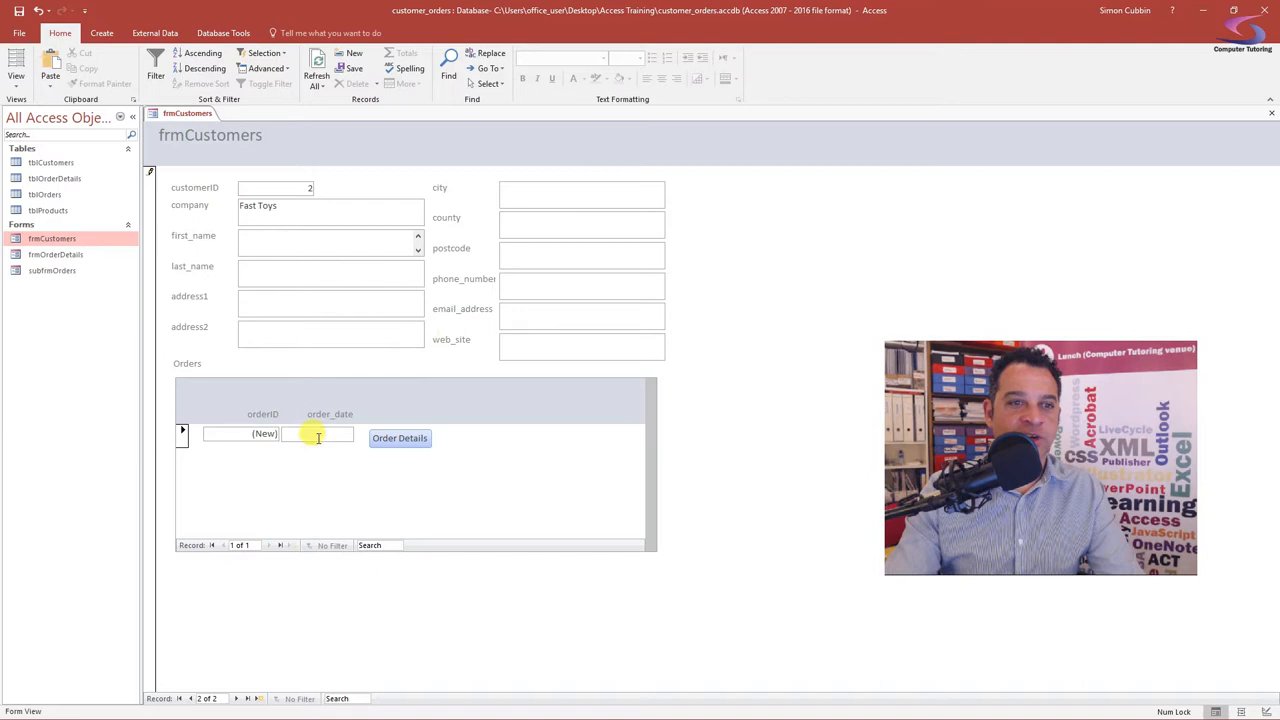
click(360, 433)
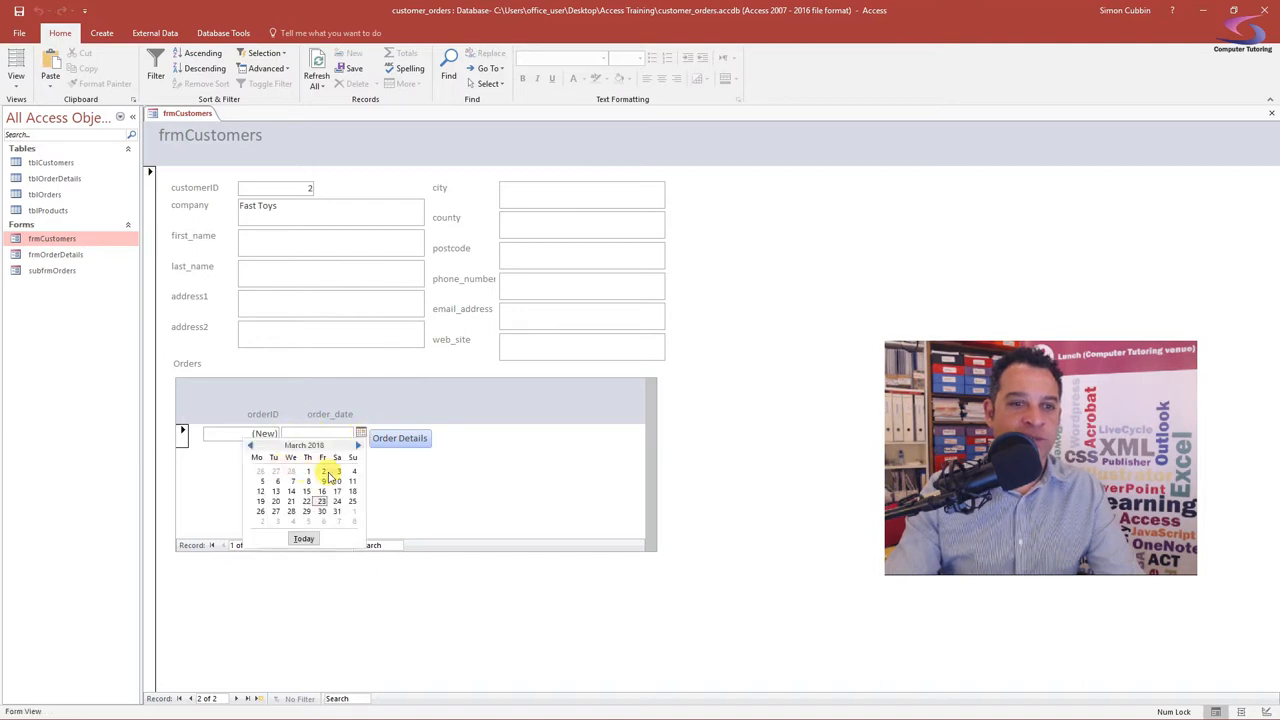
click(400, 438)
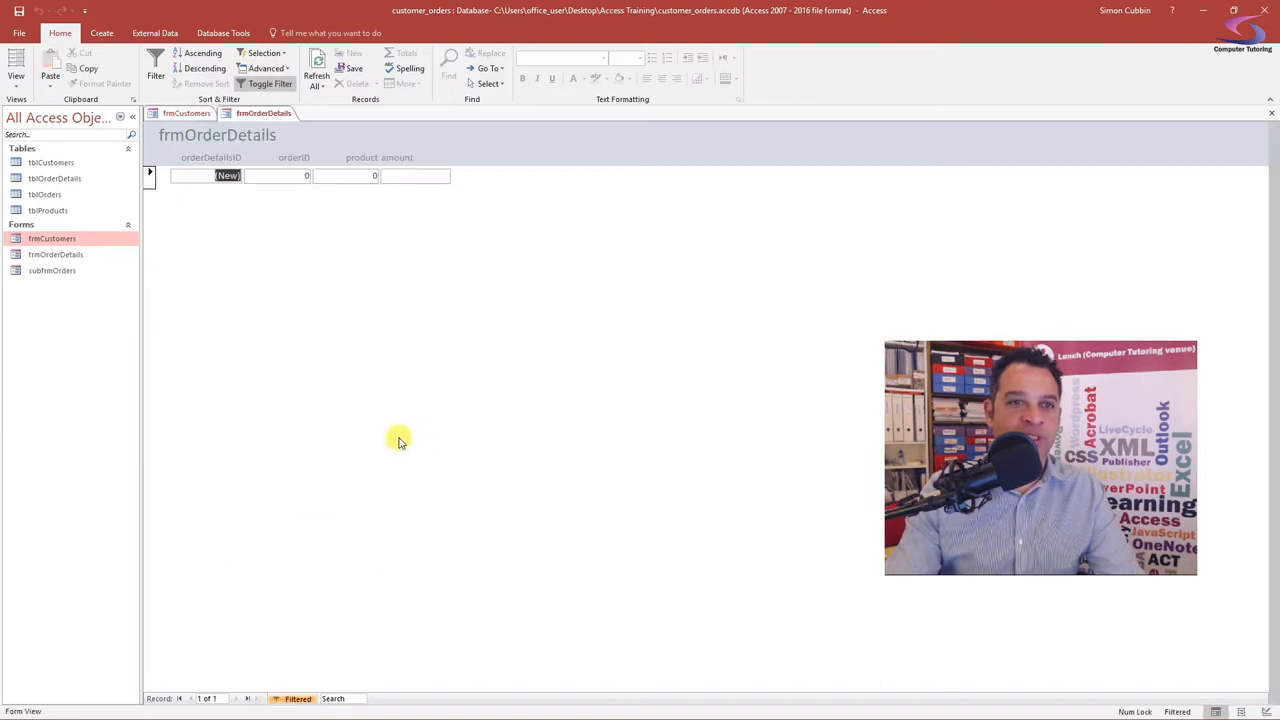
mouse_move(335, 206)
text(2)
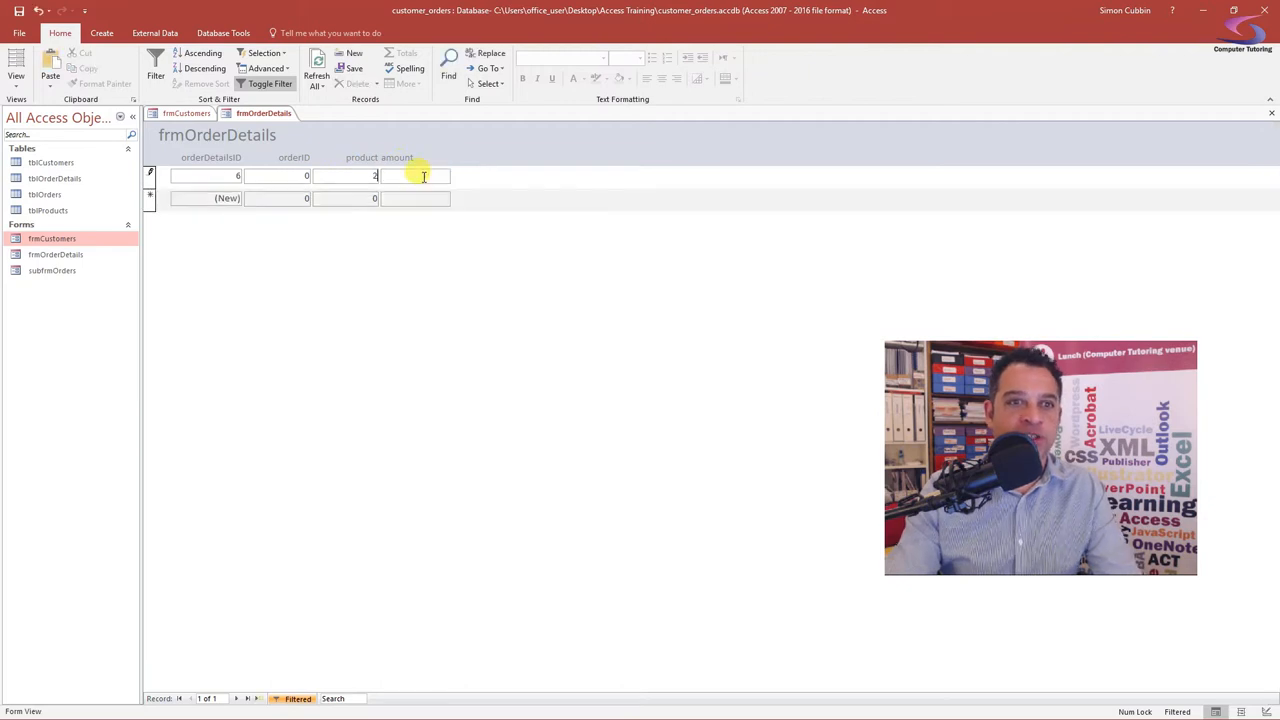
- Enter amount 34 and orderID 4, dismiss the warnings, and discard the record
text(34)
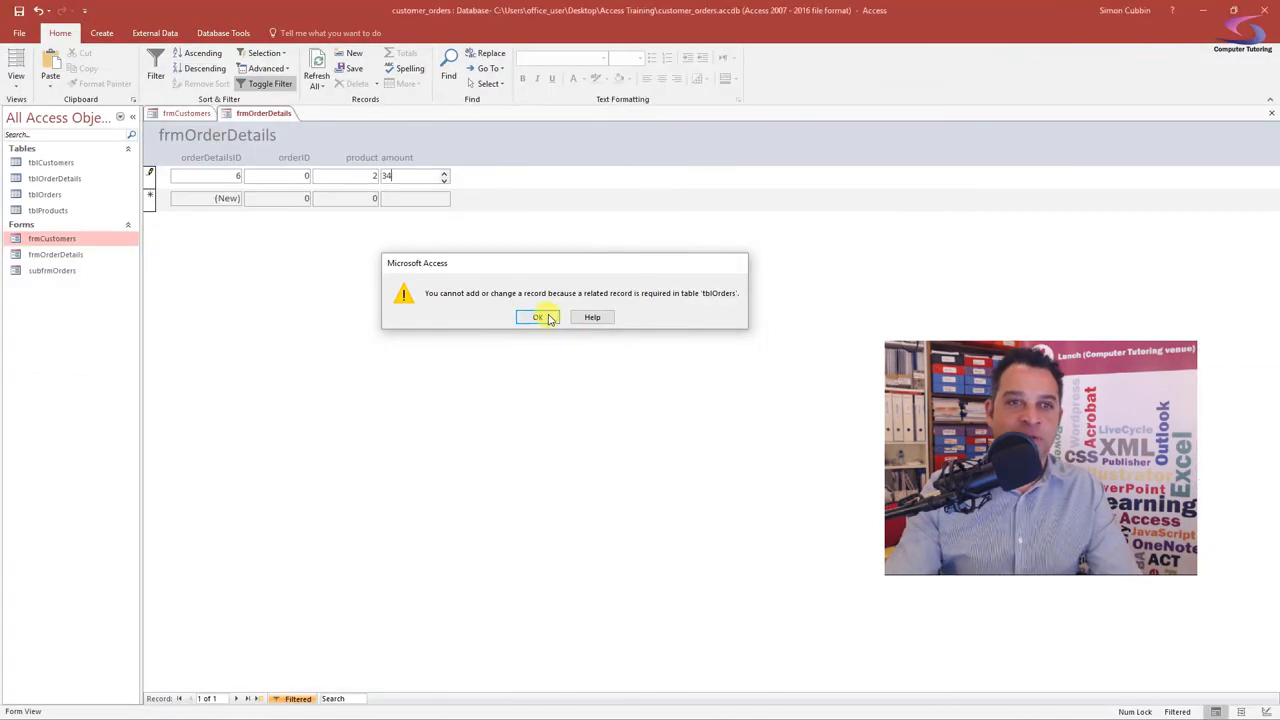
click(539, 317)
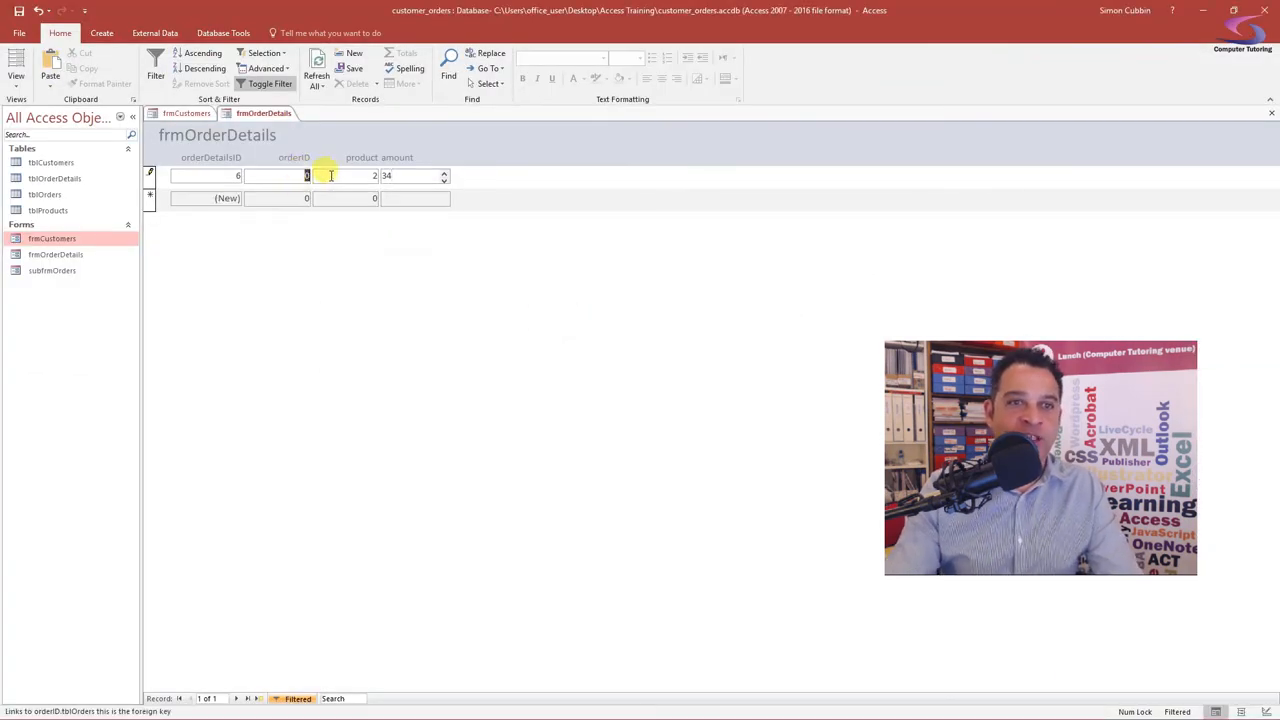
text(4)
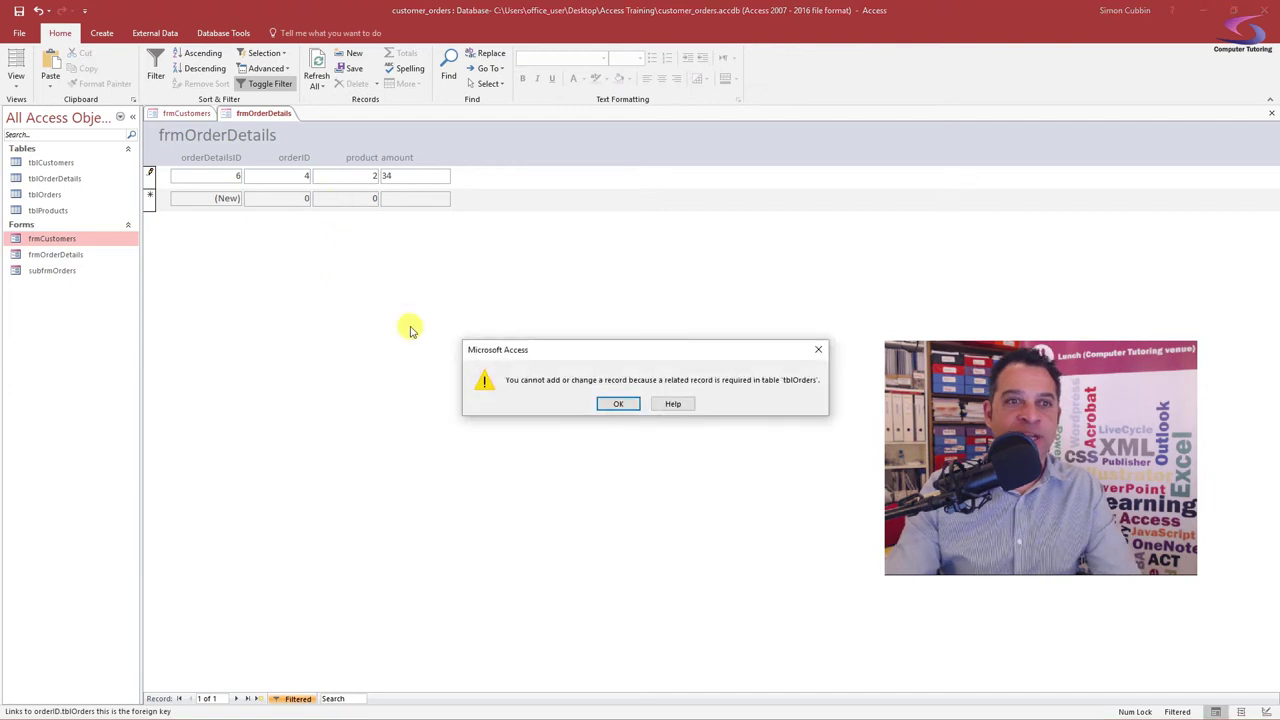
click(618, 403)
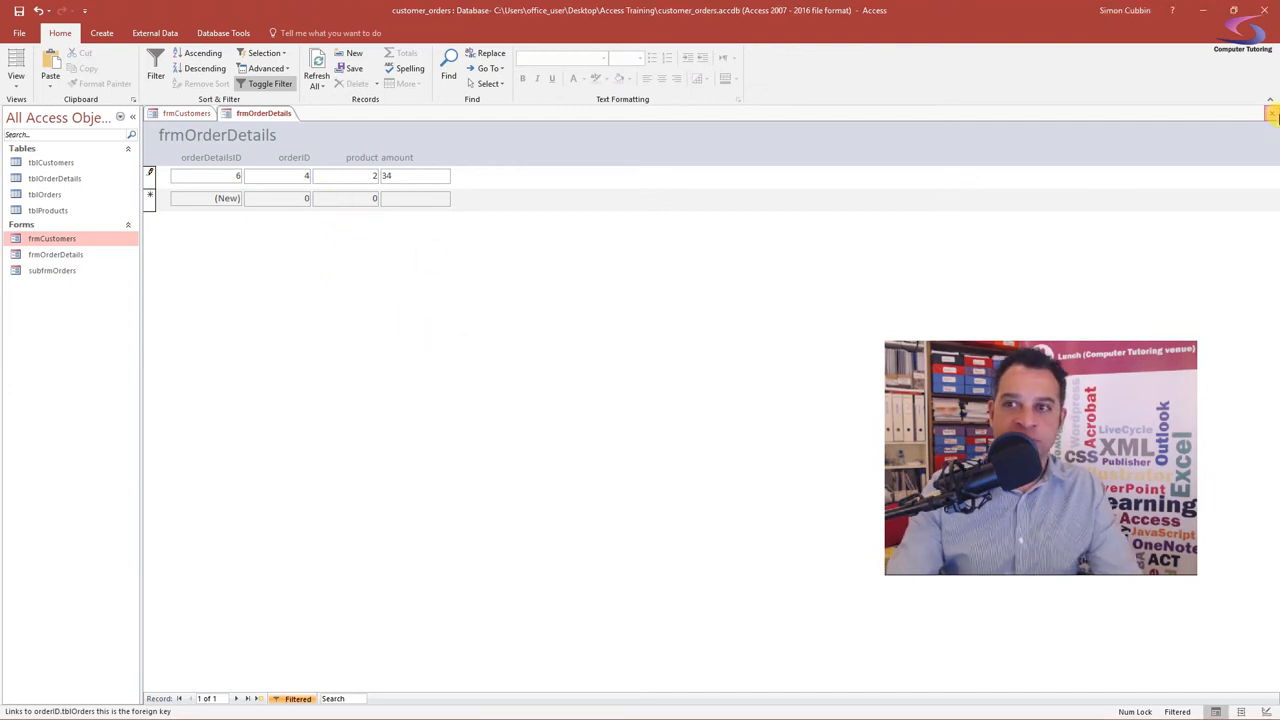
click(1272, 113)
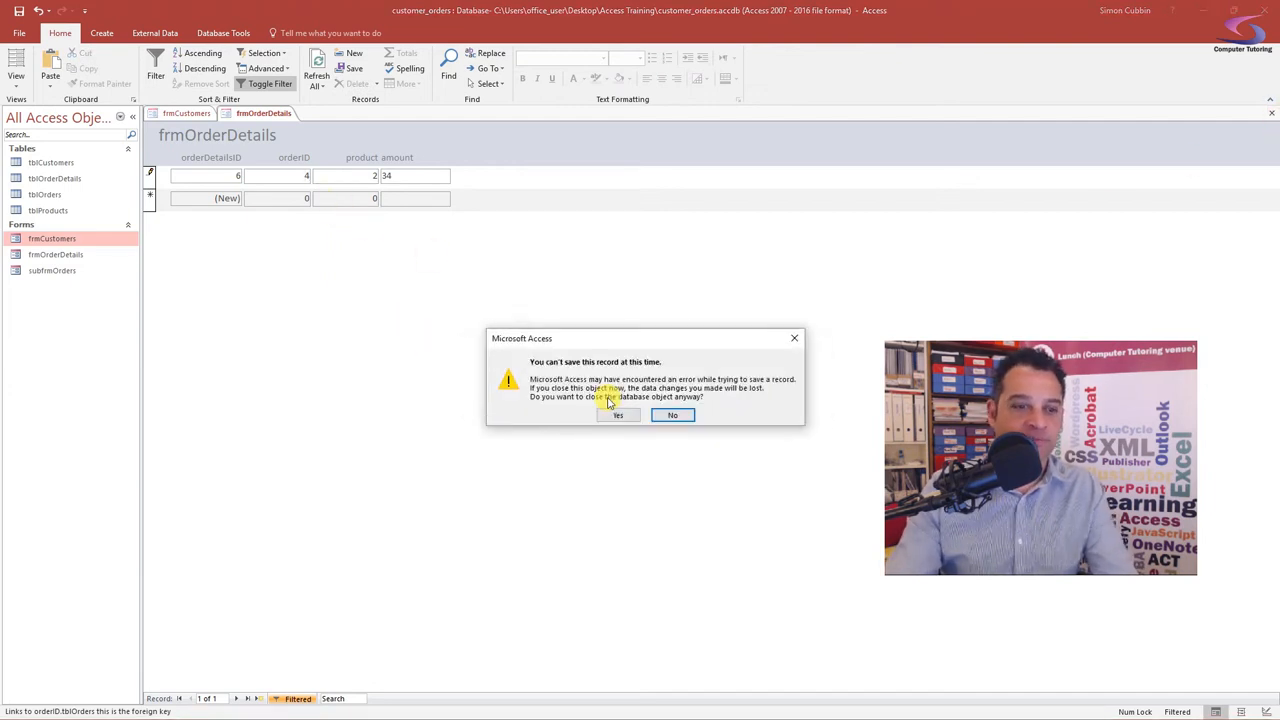
click(617, 415)
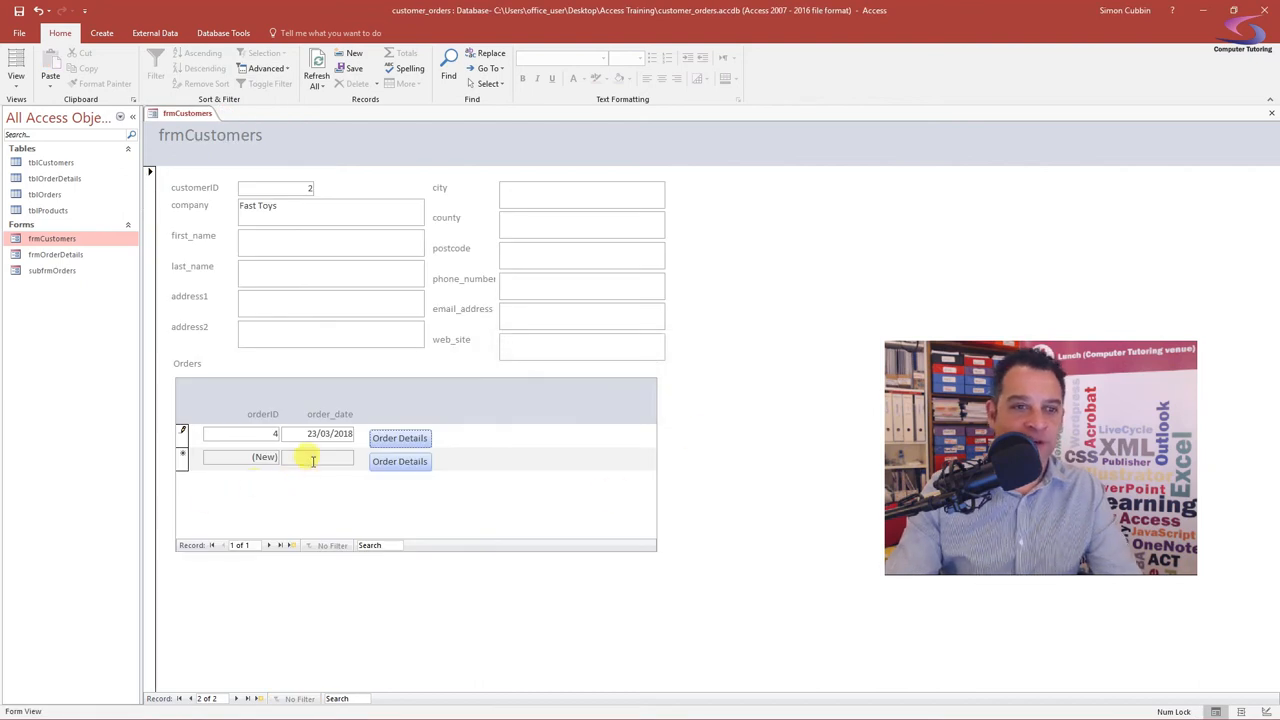
- Save Fast Toys' order 4 and add detail line 7 (product 1, amount 23), then reopen to verify
click(320, 458)
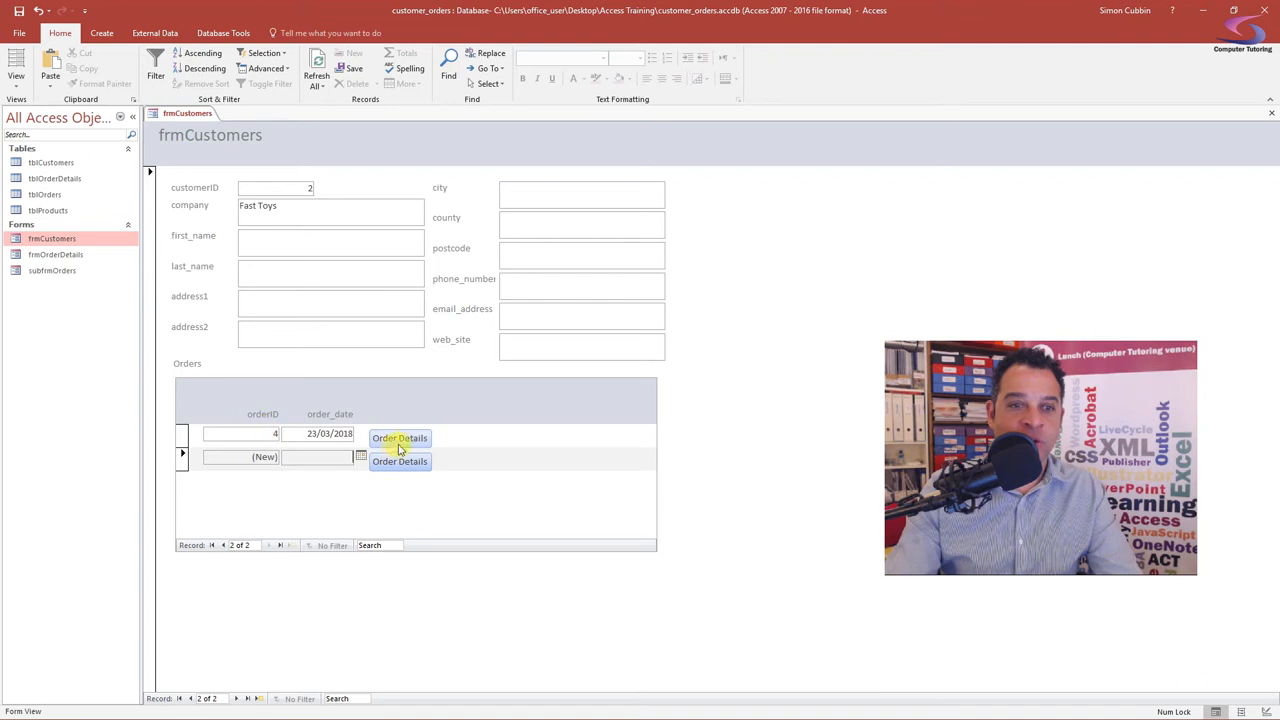
click(399, 438)
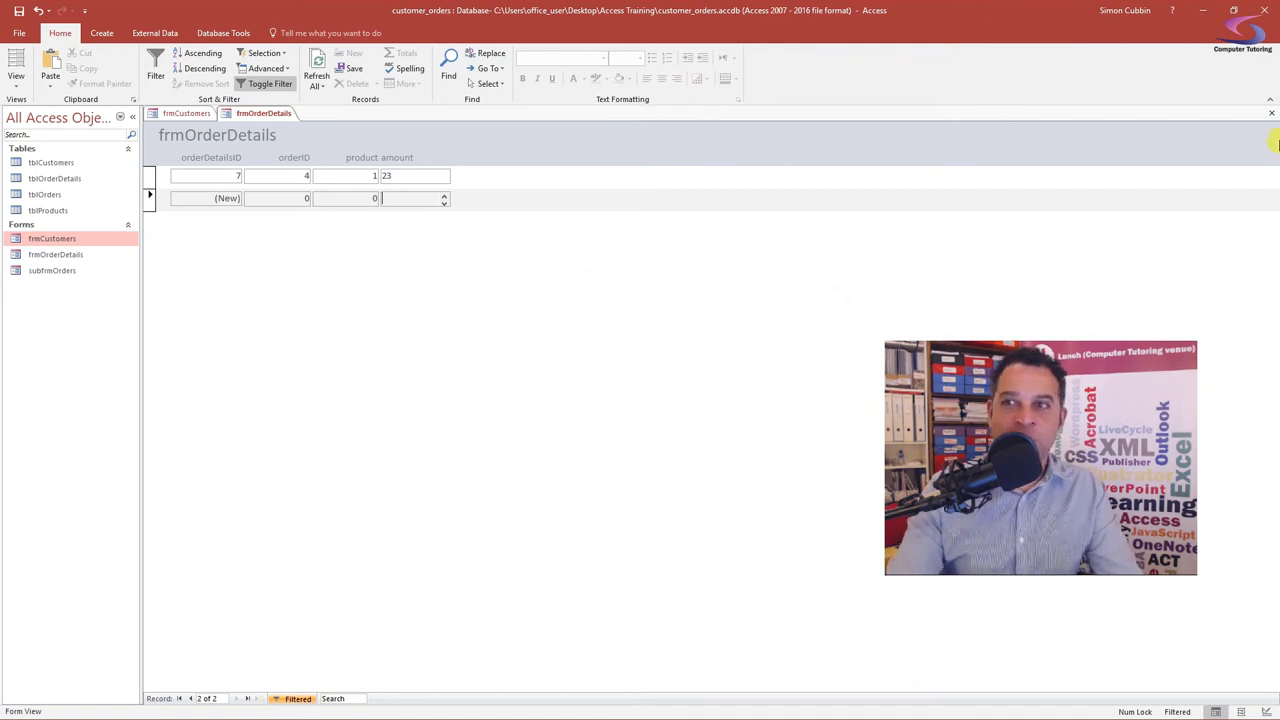
click(1271, 113)
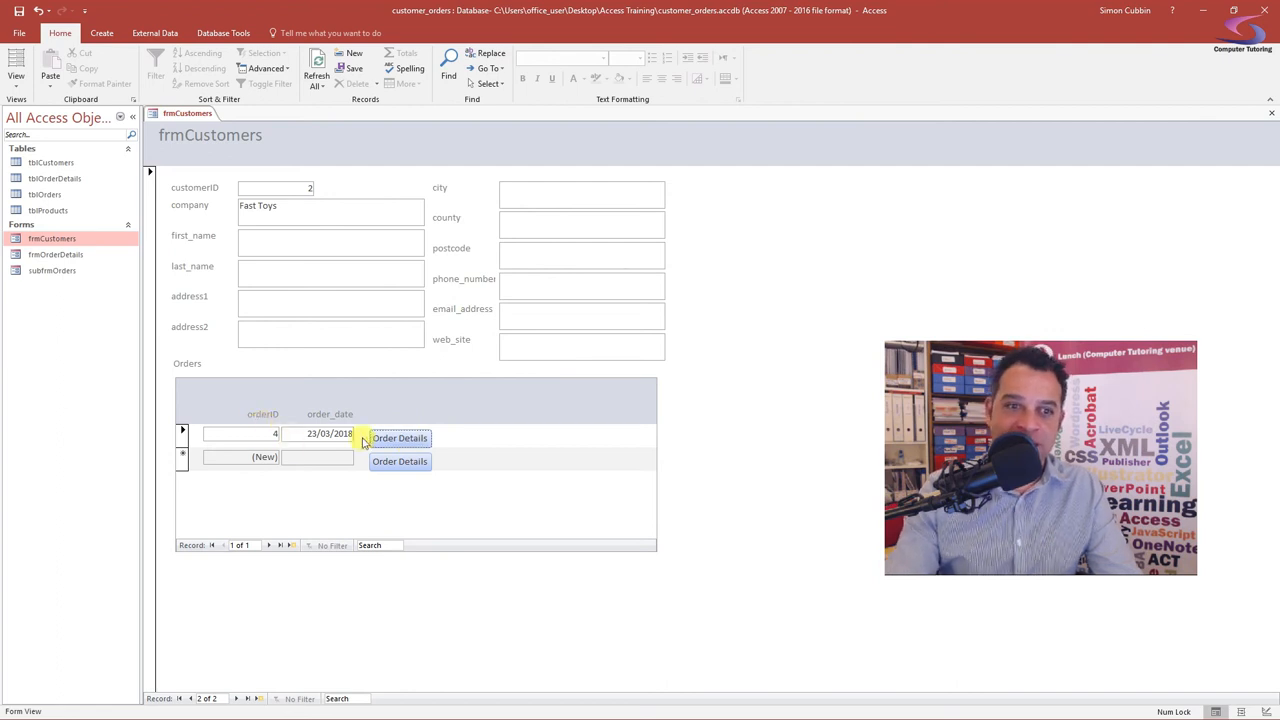
click(400, 437)
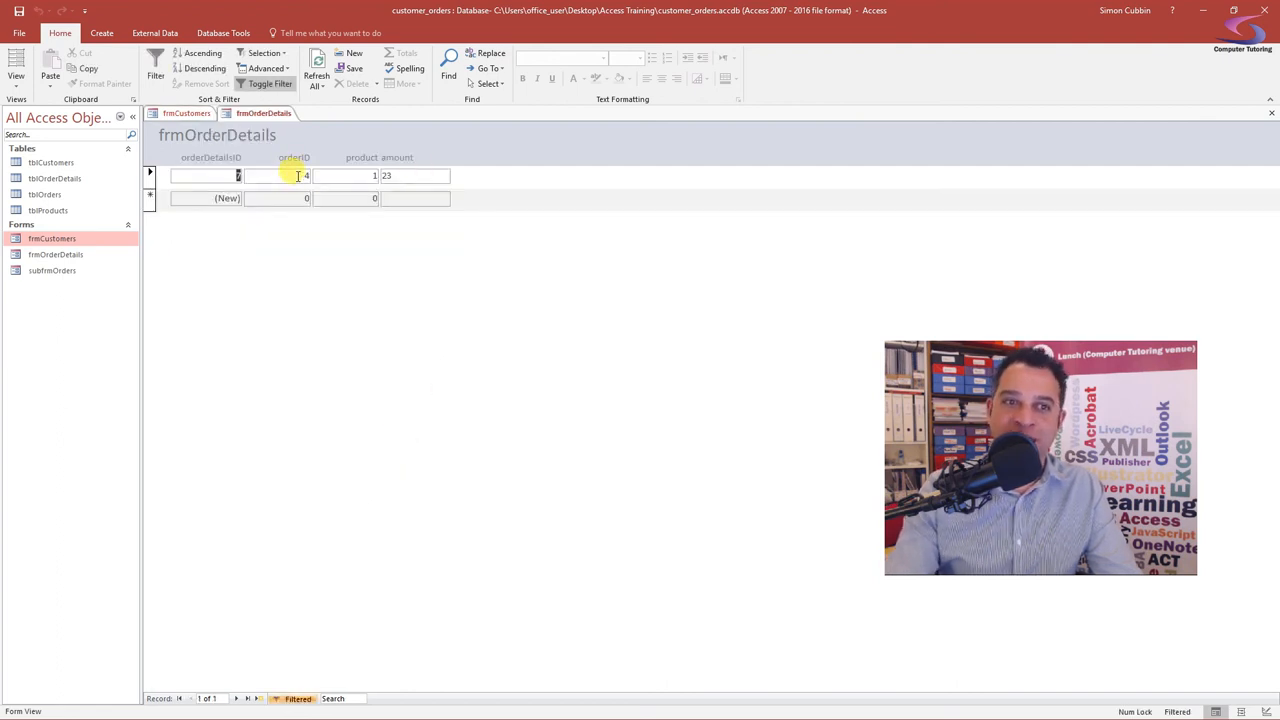